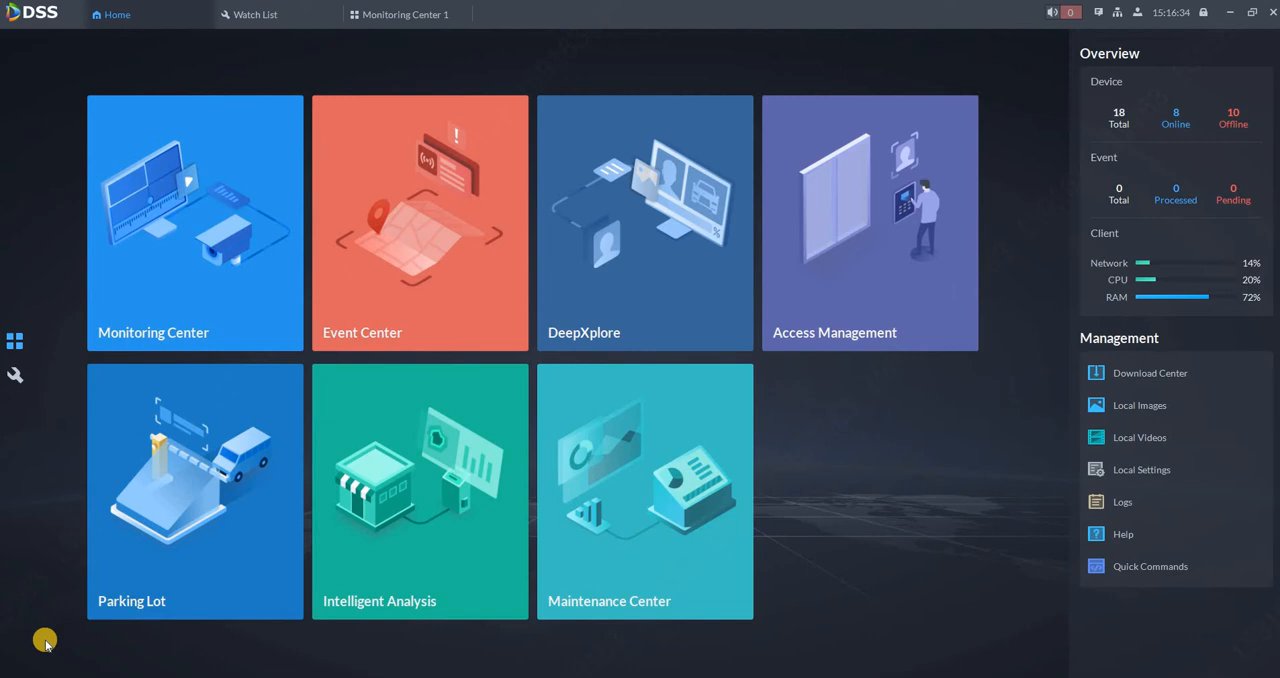
mouse_move(420, 220)
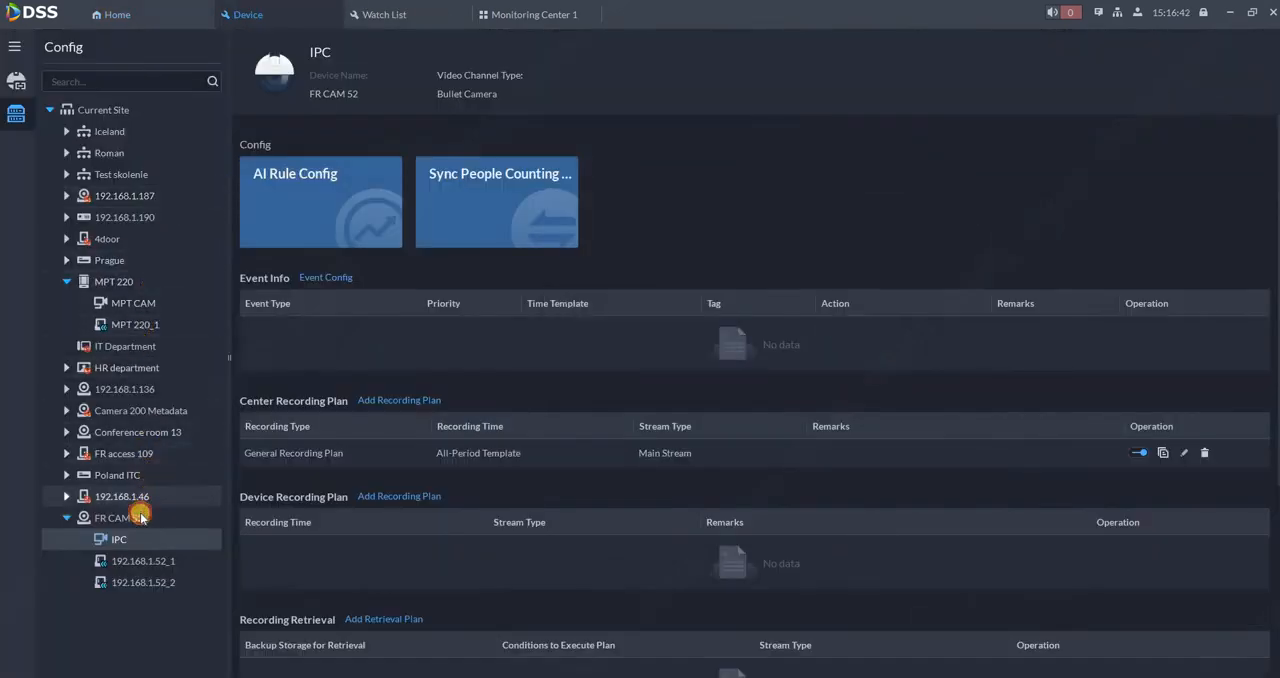
- Review FR CAM 52's device and IPC channel settings, then go to the Current Site device list
click(118, 518)
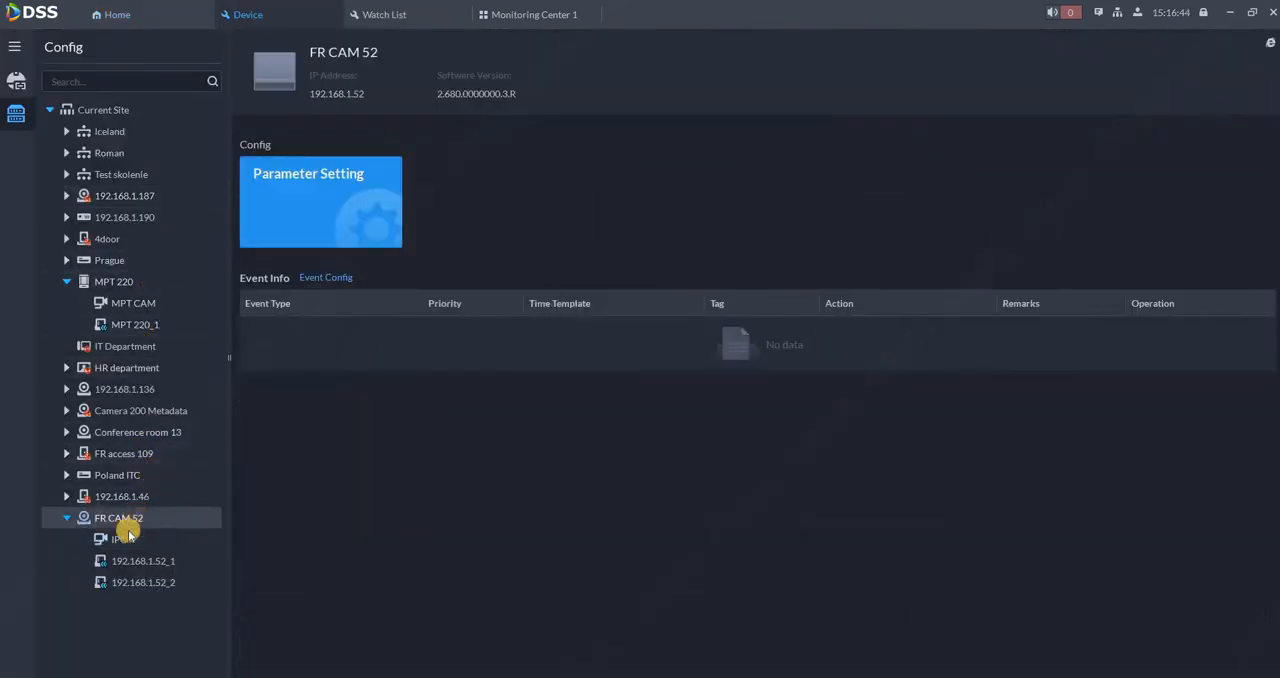
click(118, 539)
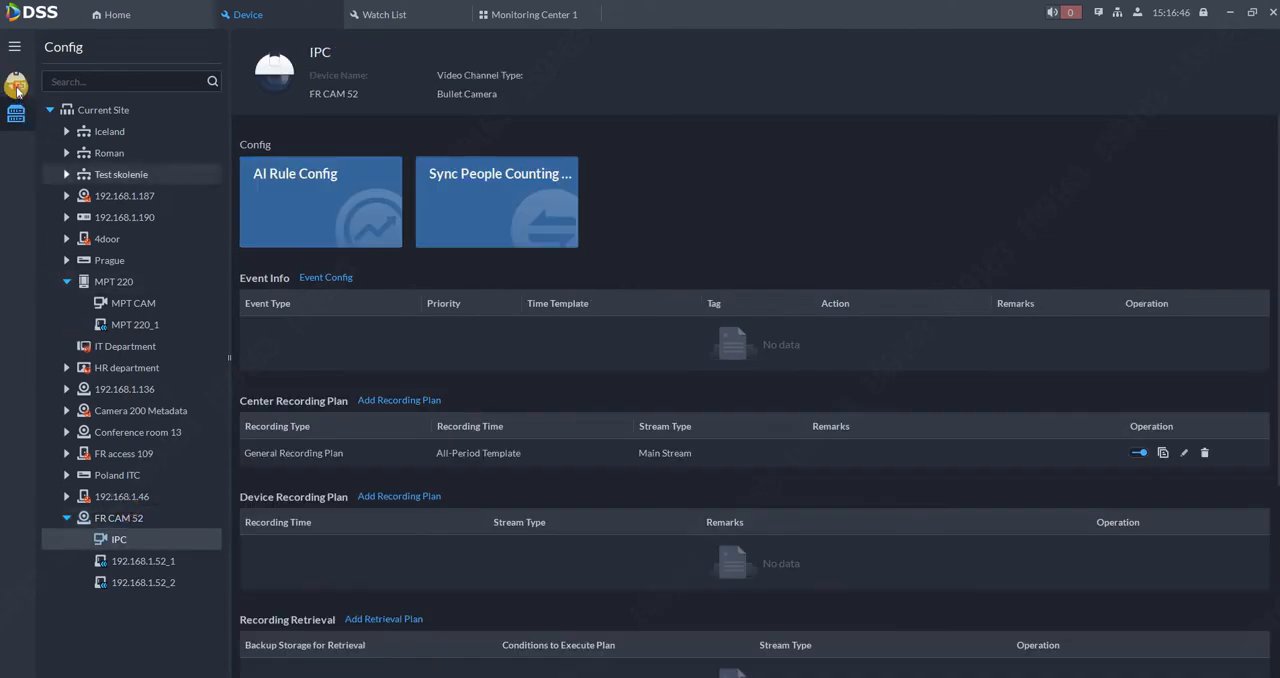
click(16, 85)
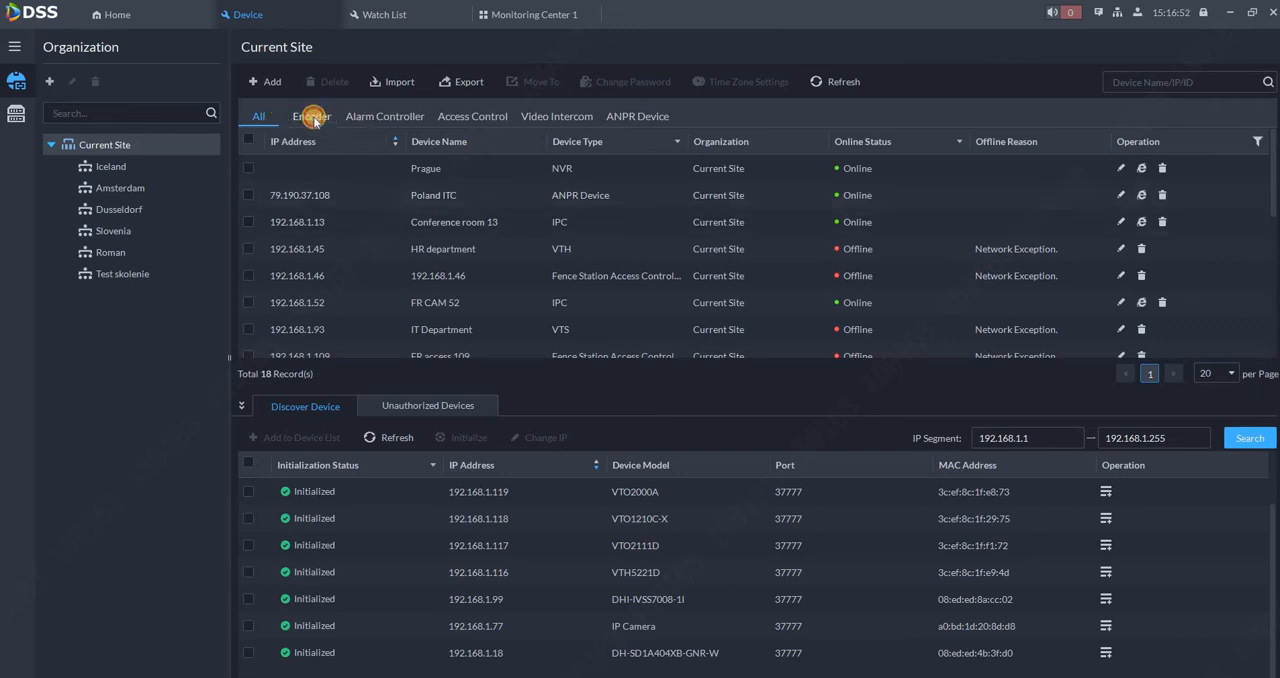
- Edit FR CAM 52 under Encoder and check Face Recognition in its video channel features
click(311, 116)
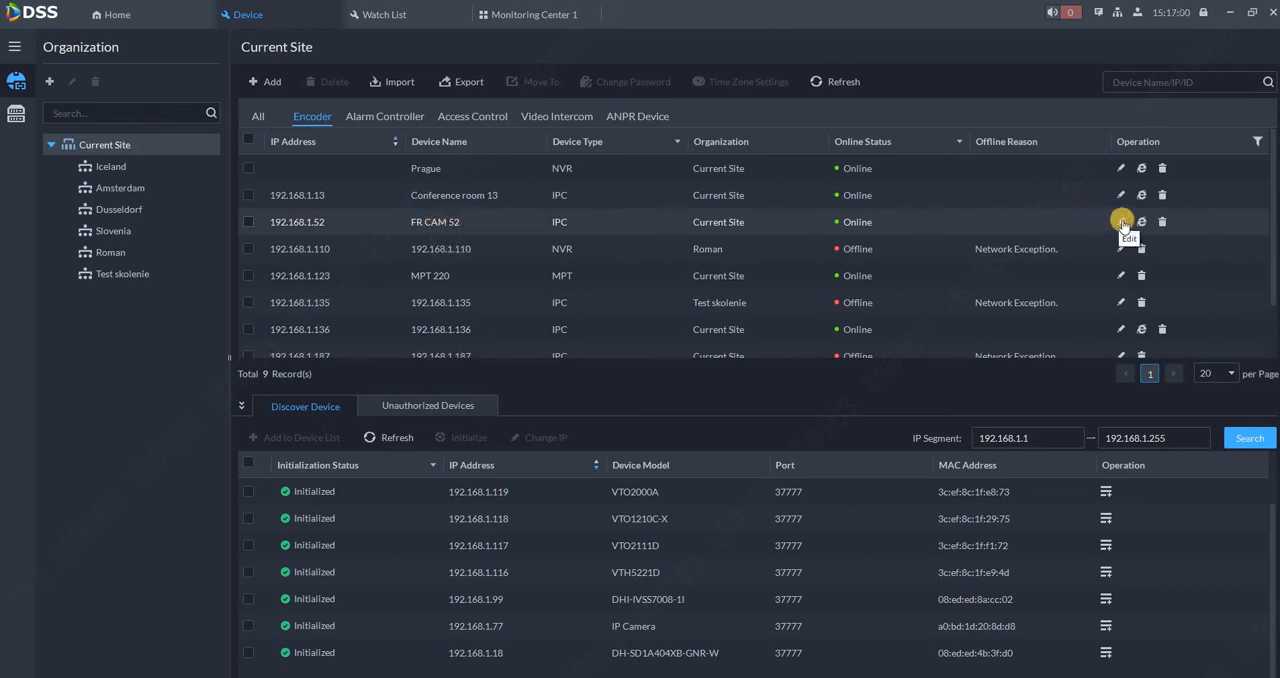
click(1120, 221)
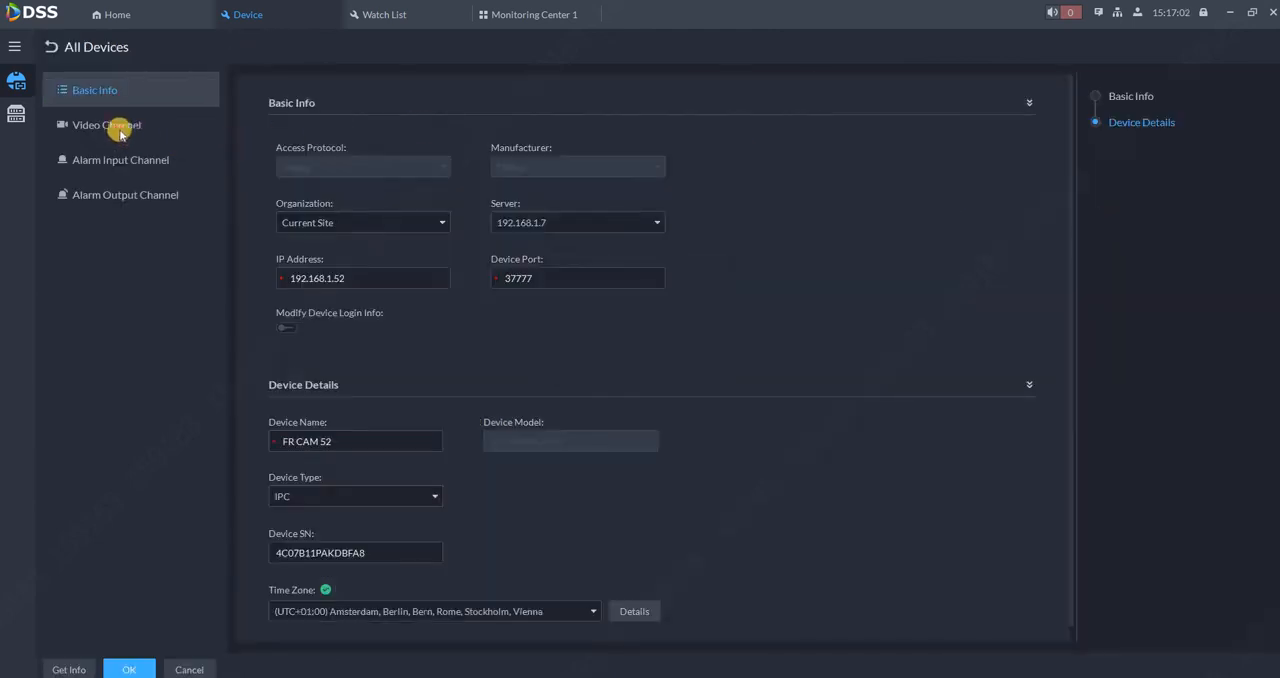
click(106, 124)
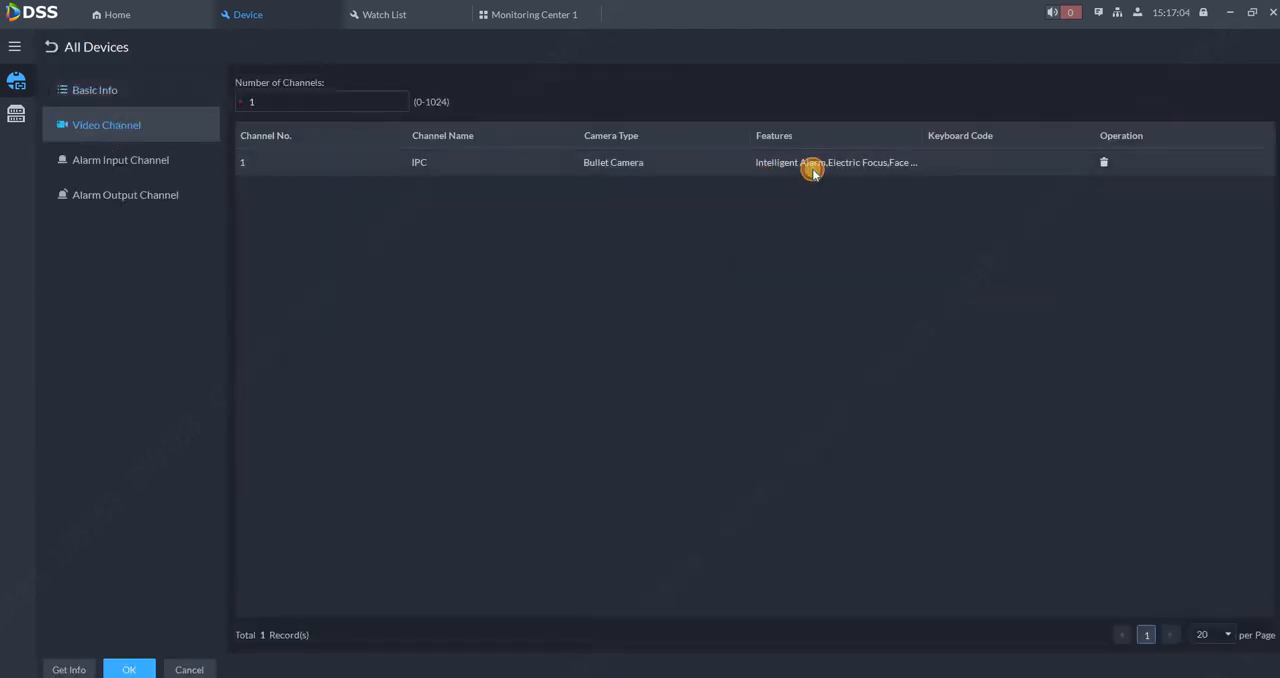
click(835, 162)
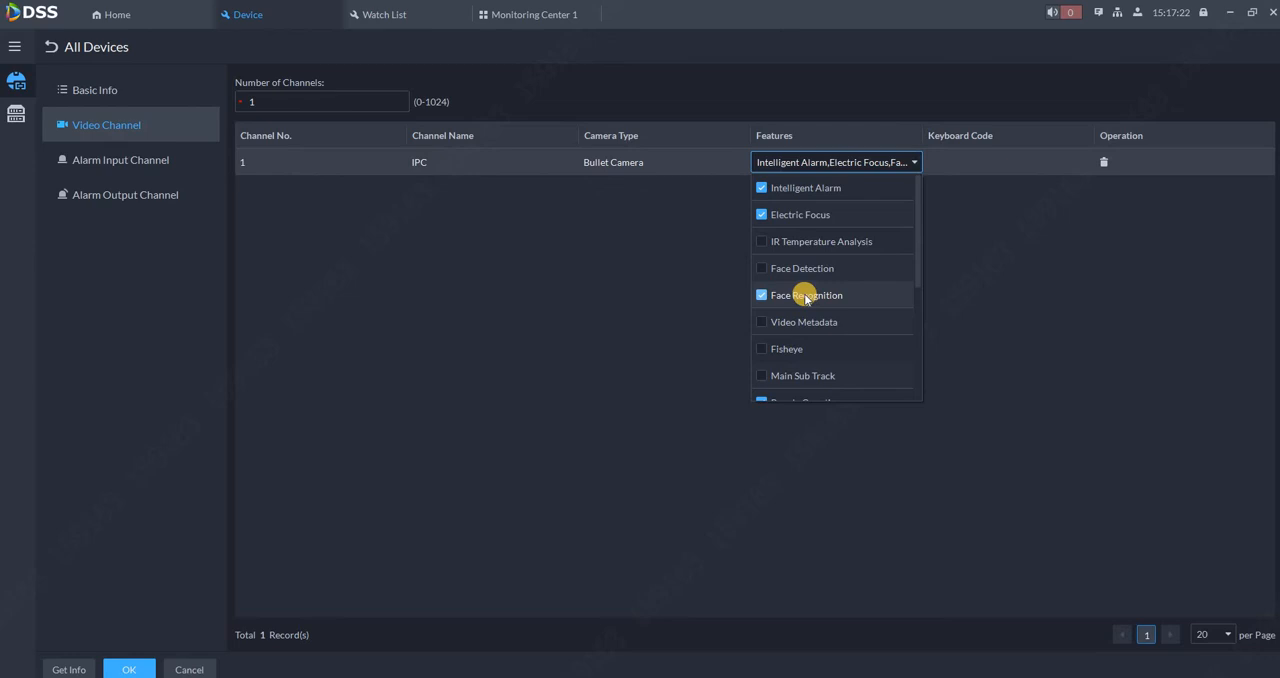
mouse_move(813, 300)
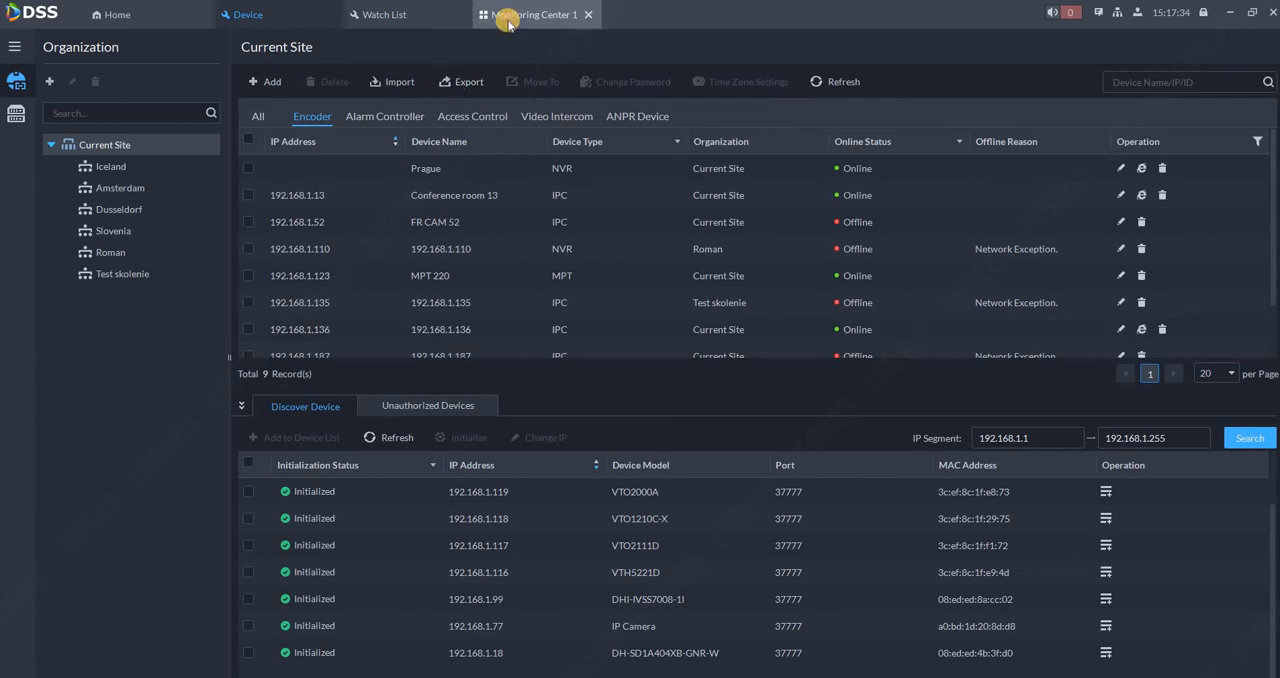
- View FR CAM 52's live feed and expand the top face snapshot to its scene image
click(532, 14)
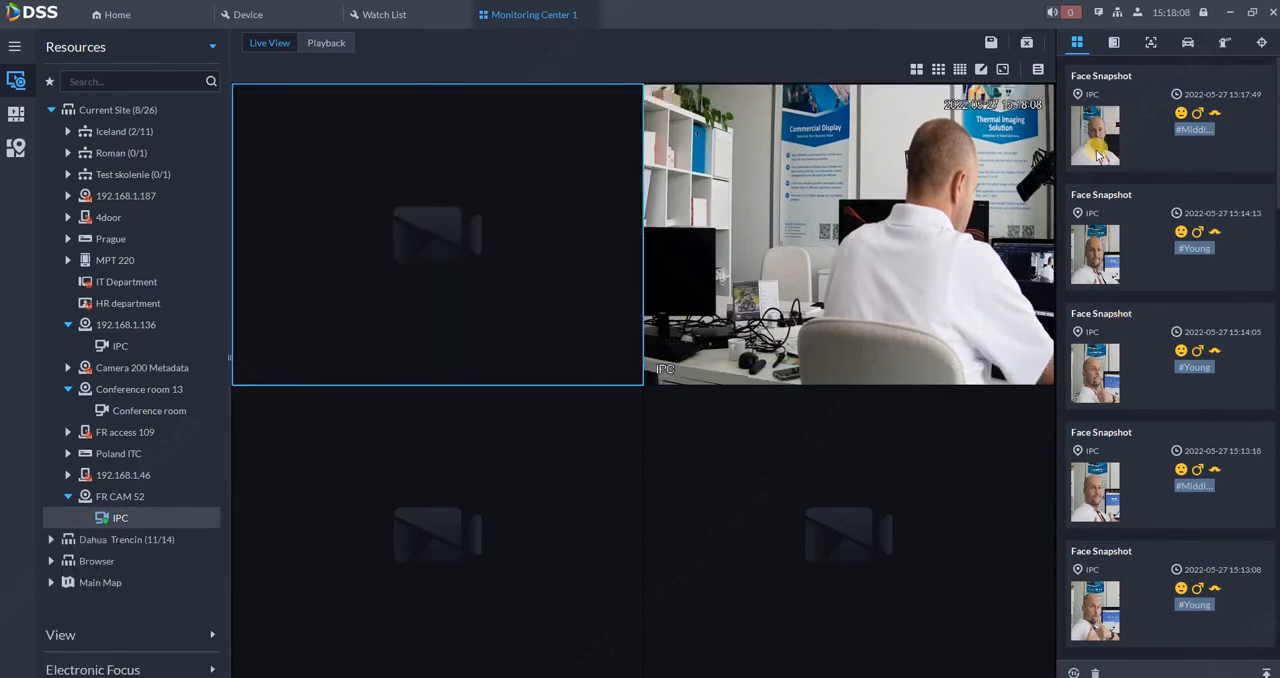
click(1094, 135)
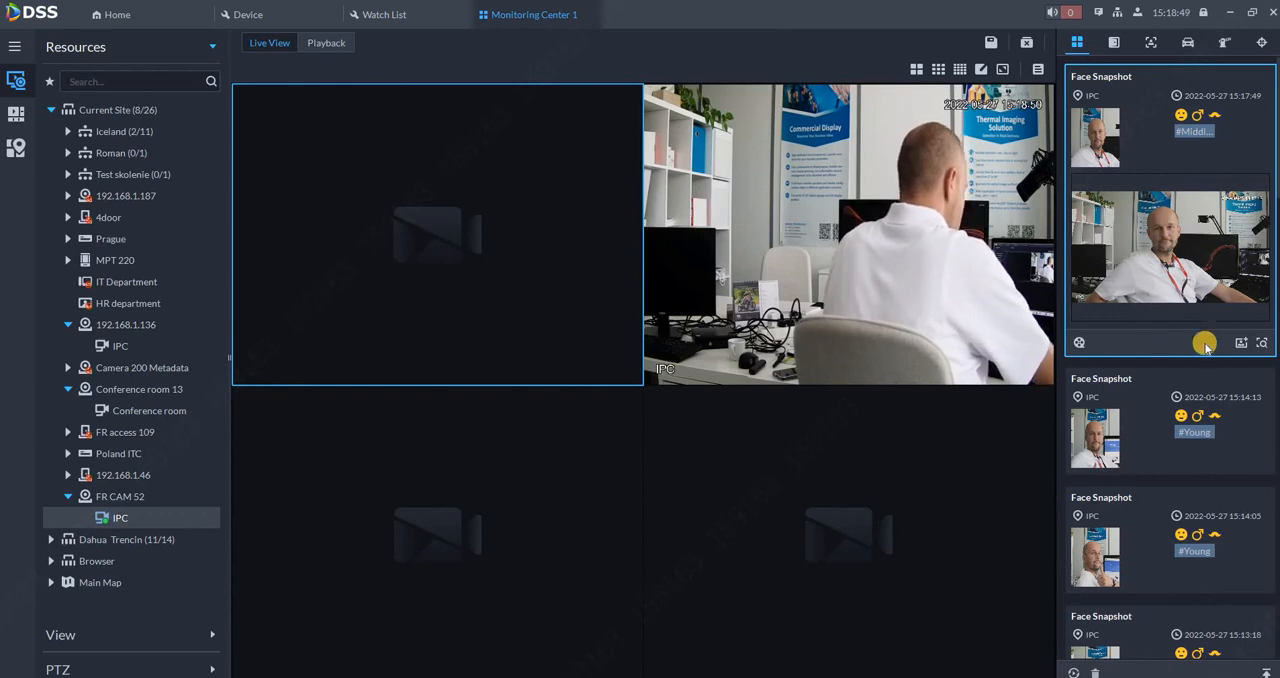
mouse_move(1240, 342)
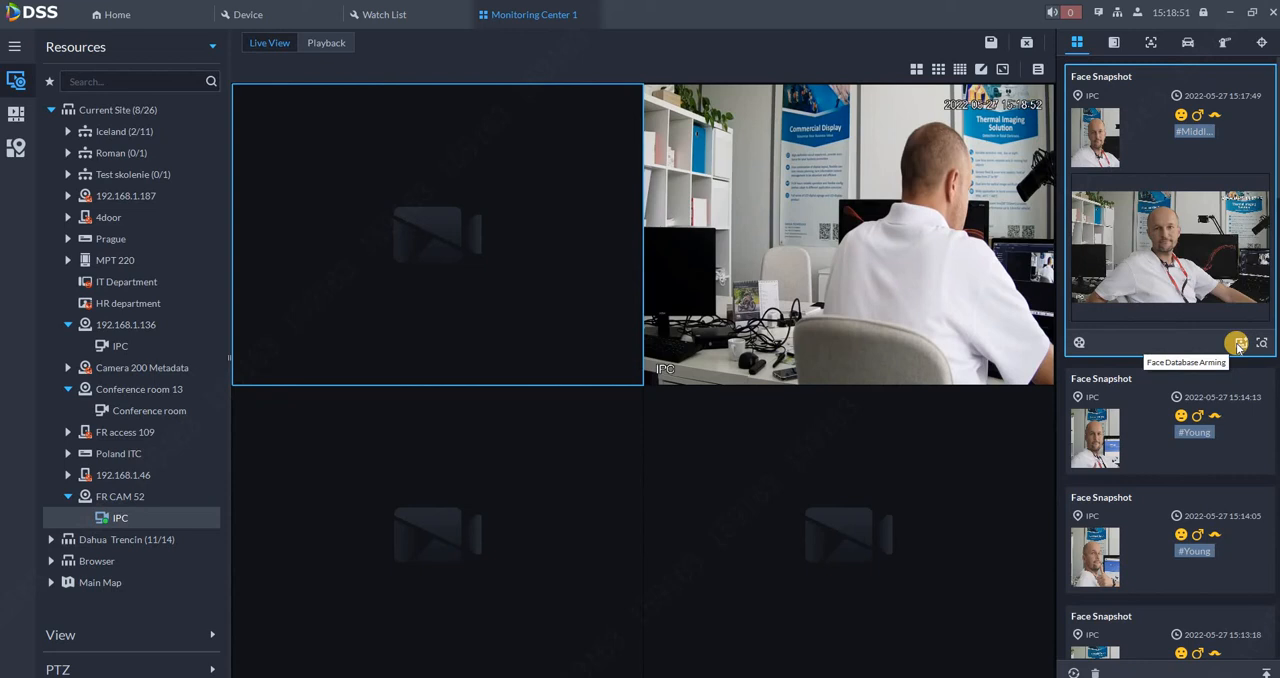
- Browse the snapshot's arming group options, then view the three face groups in Watch List
click(1238, 343)
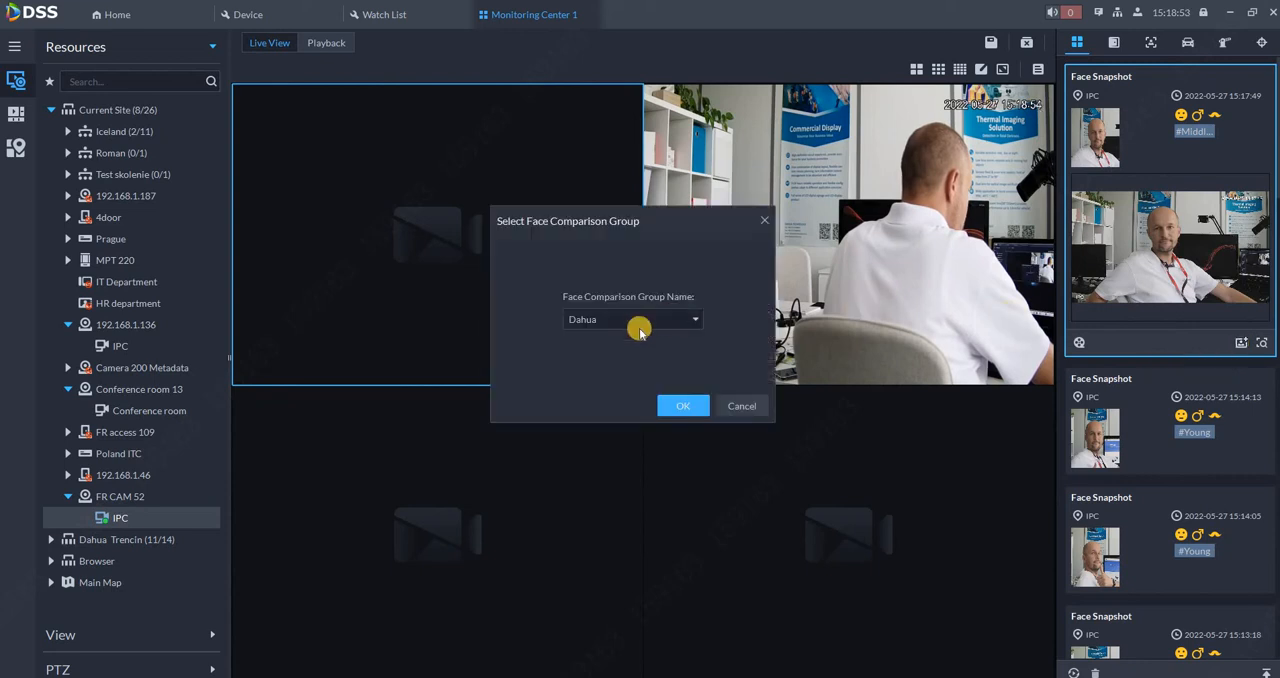
click(633, 319)
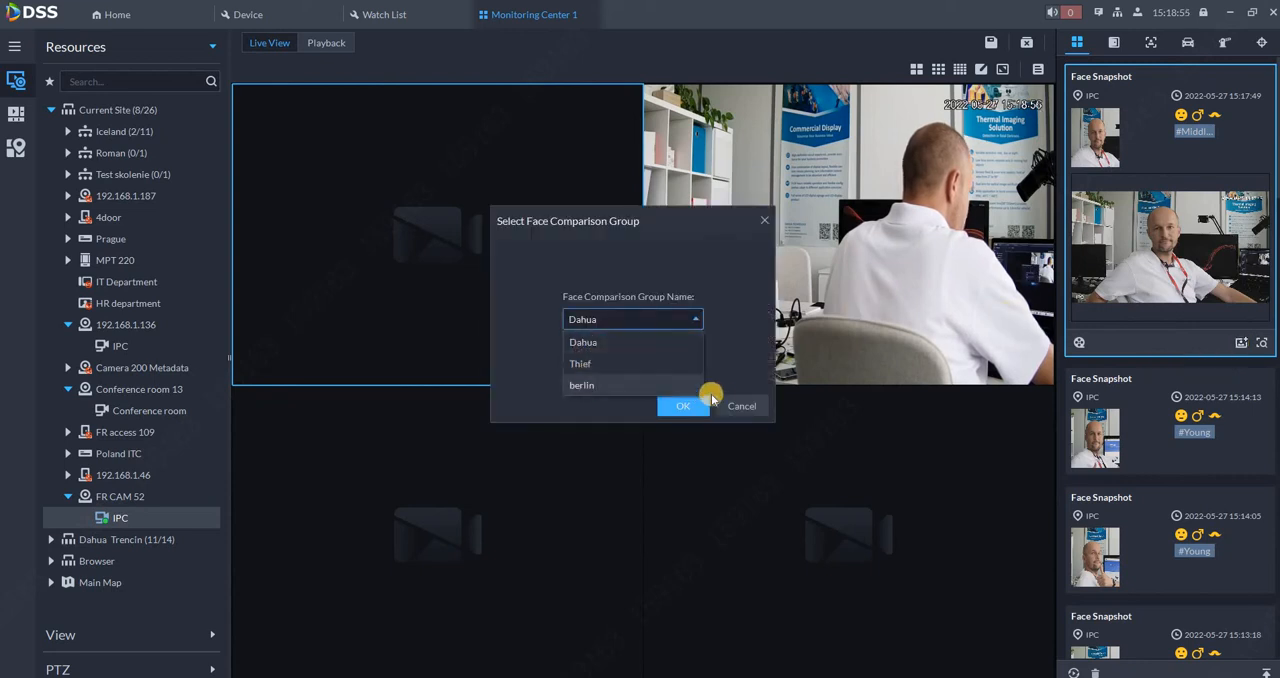
mouse_move(820, 421)
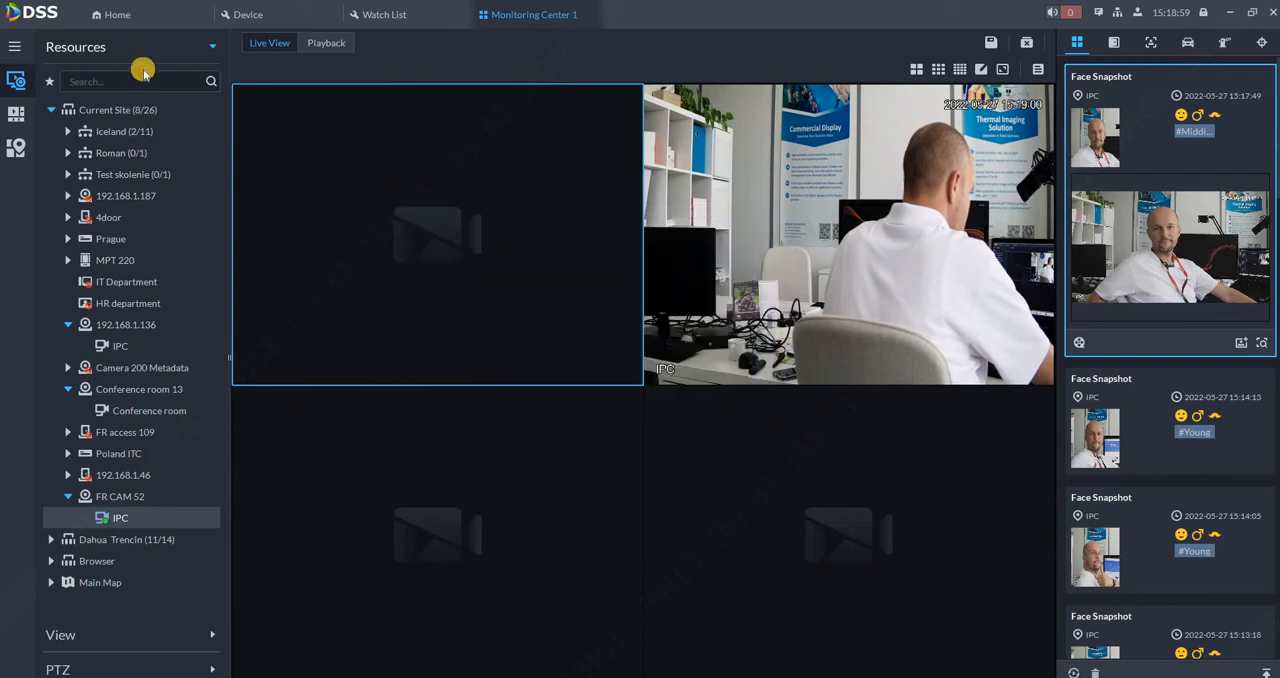
click(113, 14)
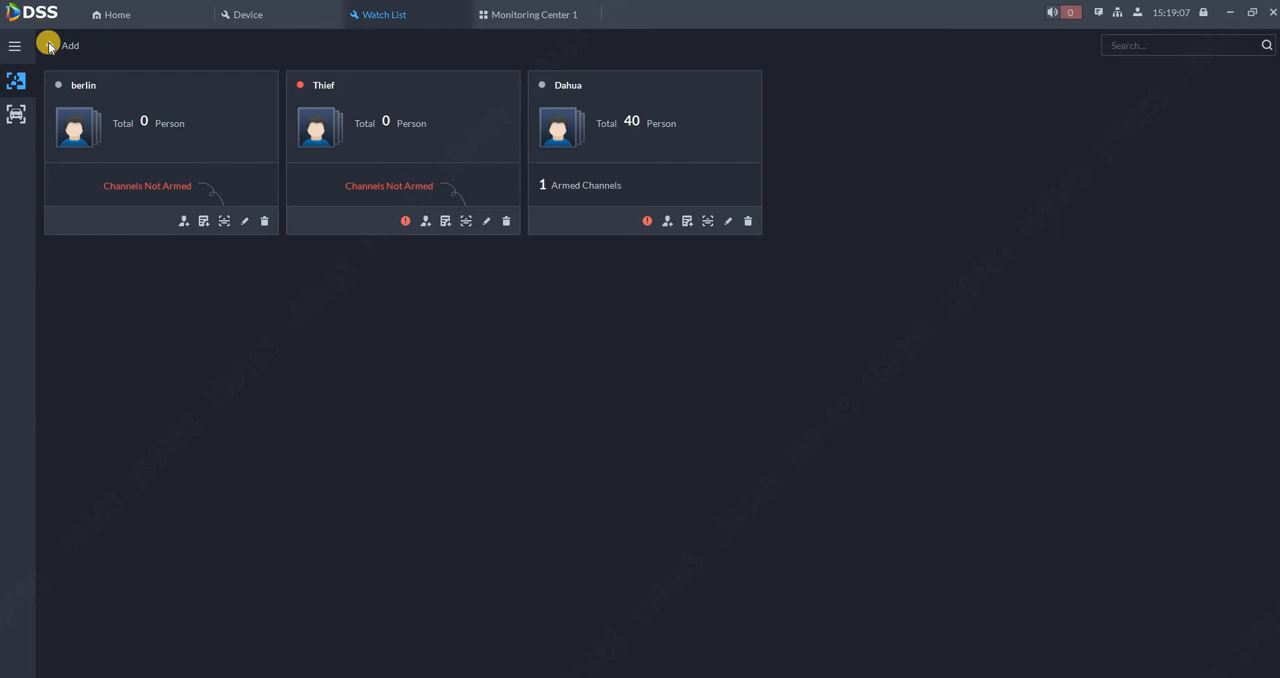
- Add a face comparison group named 'VIP Video' with colour Yellow
click(69, 45)
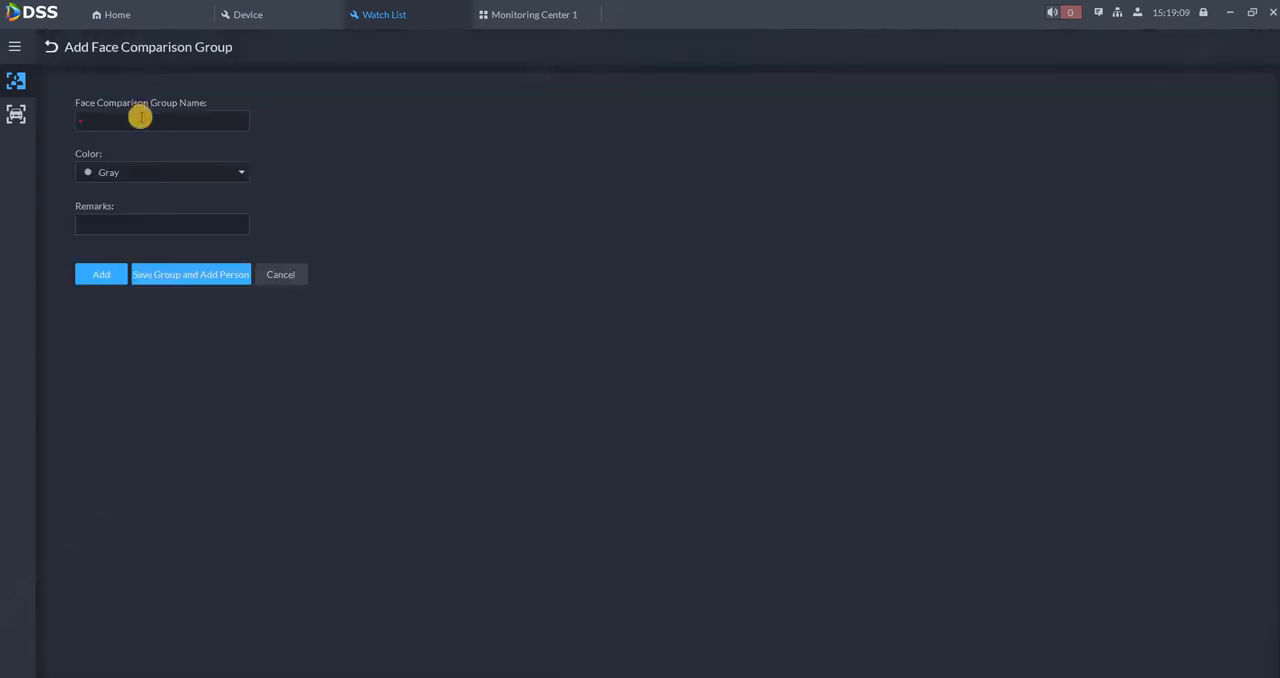
click(161, 120)
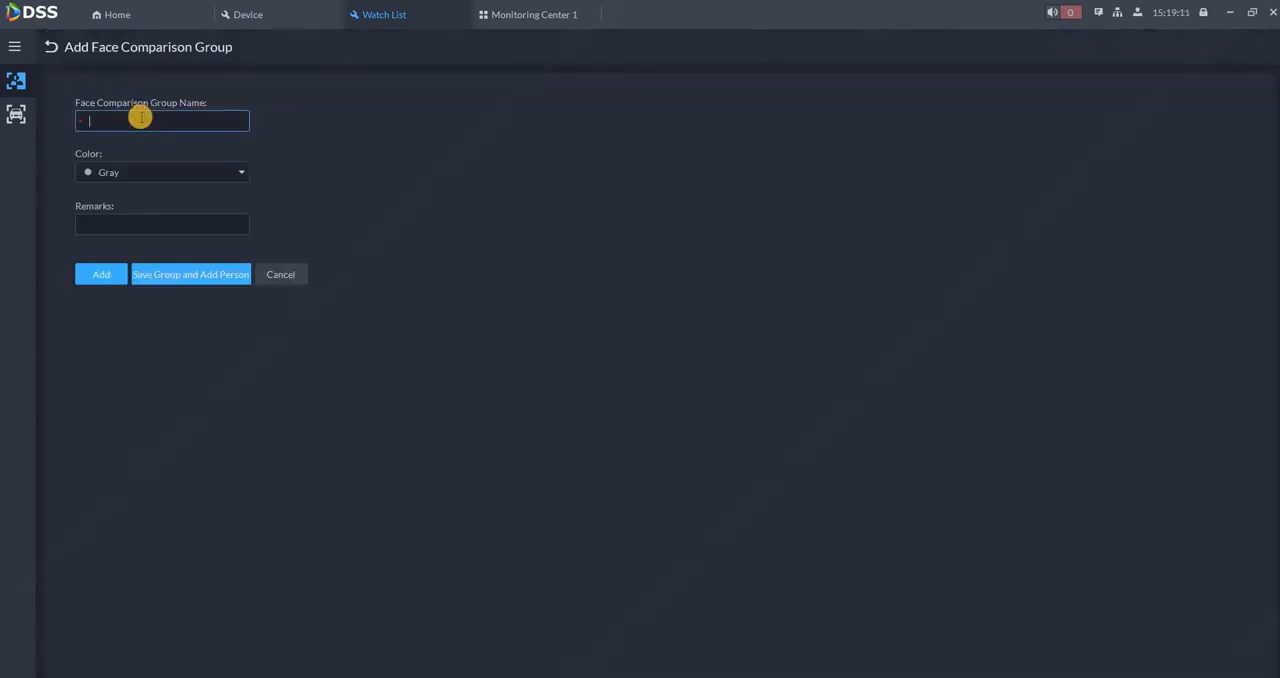
text(V)
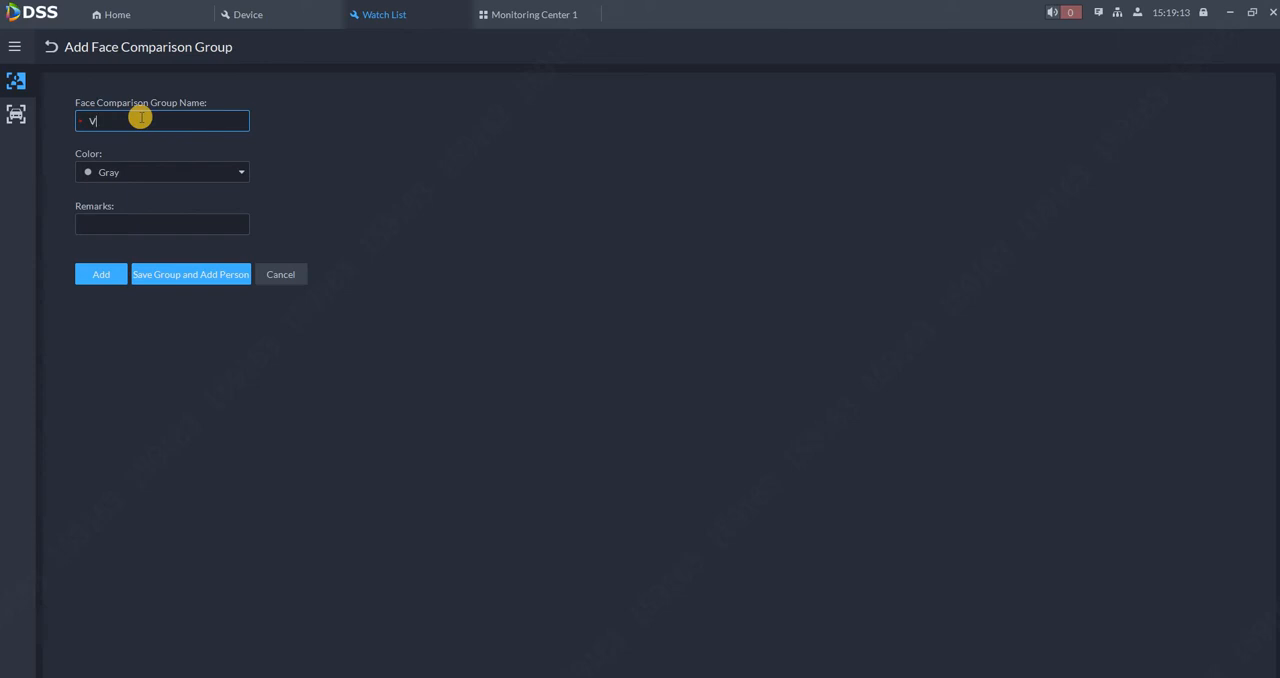
text(IP Video)
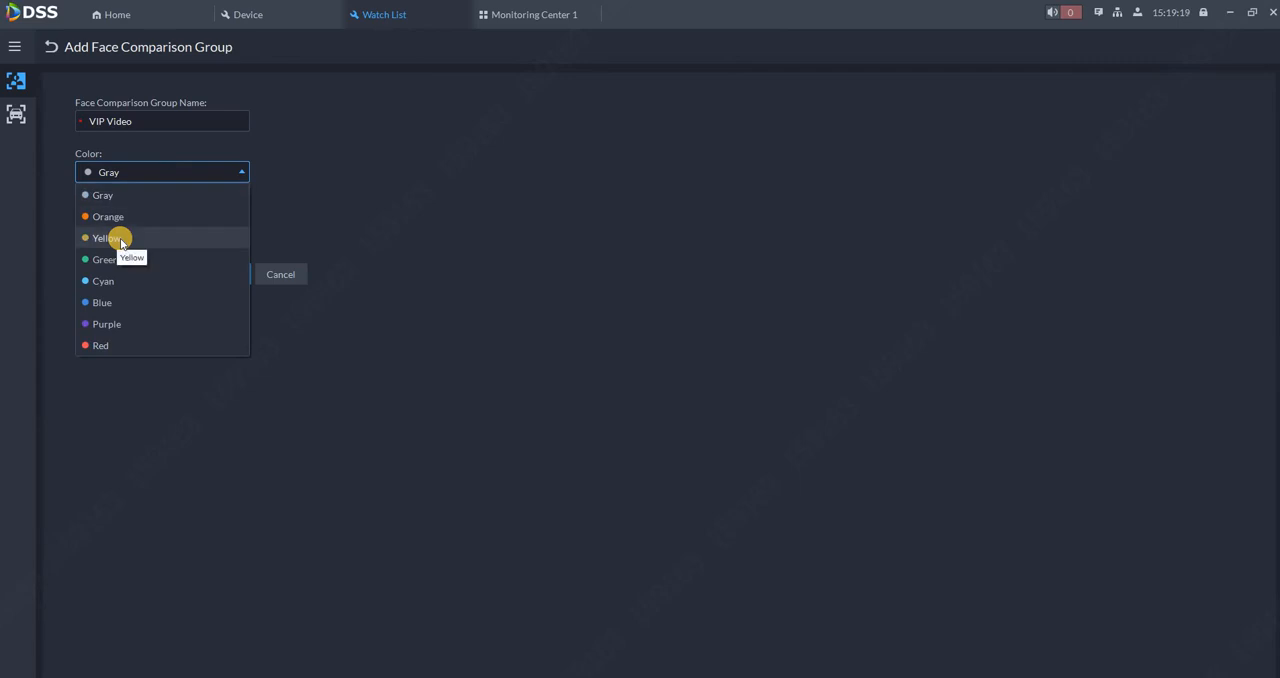
click(103, 238)
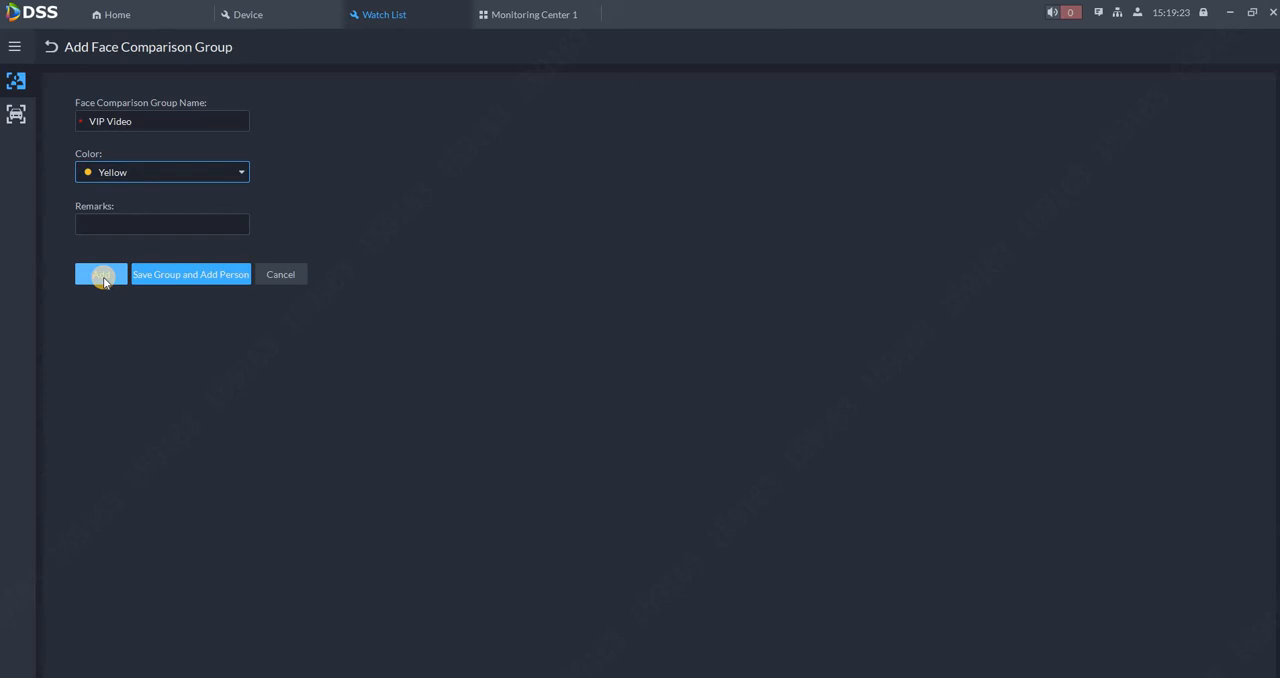
click(100, 274)
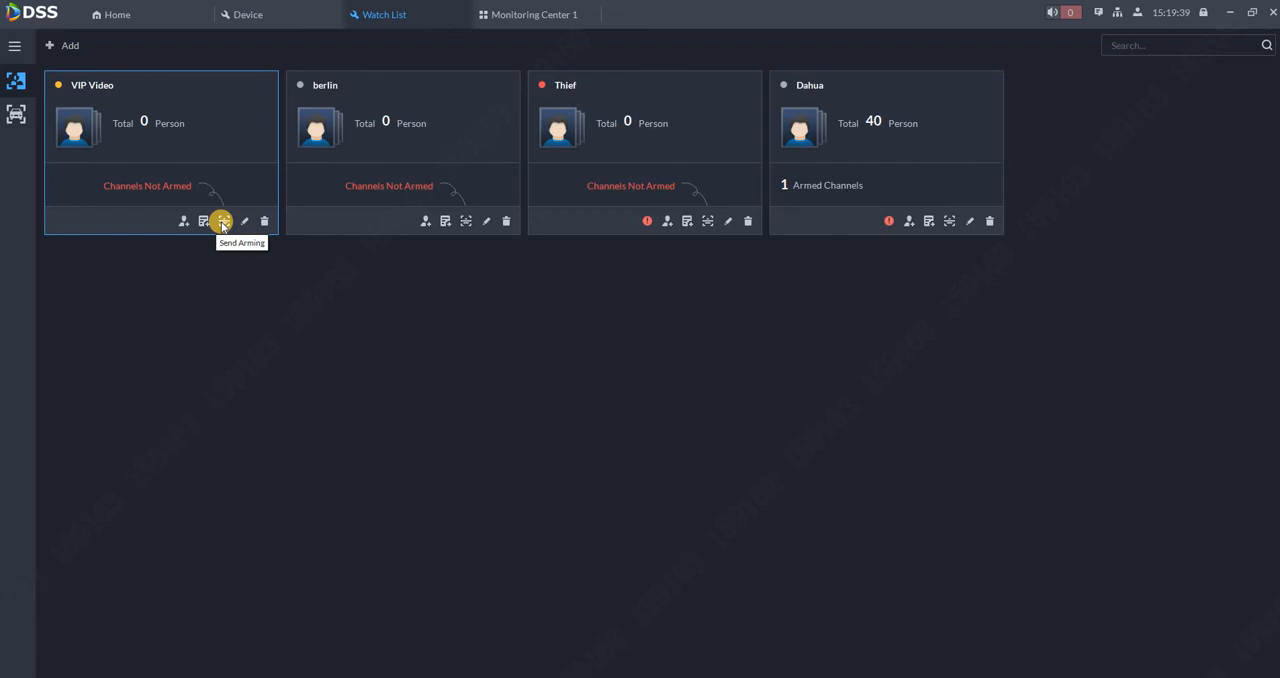
- Send VIP Video to FR CAM 52 and continue once sending shows Finished
click(203, 221)
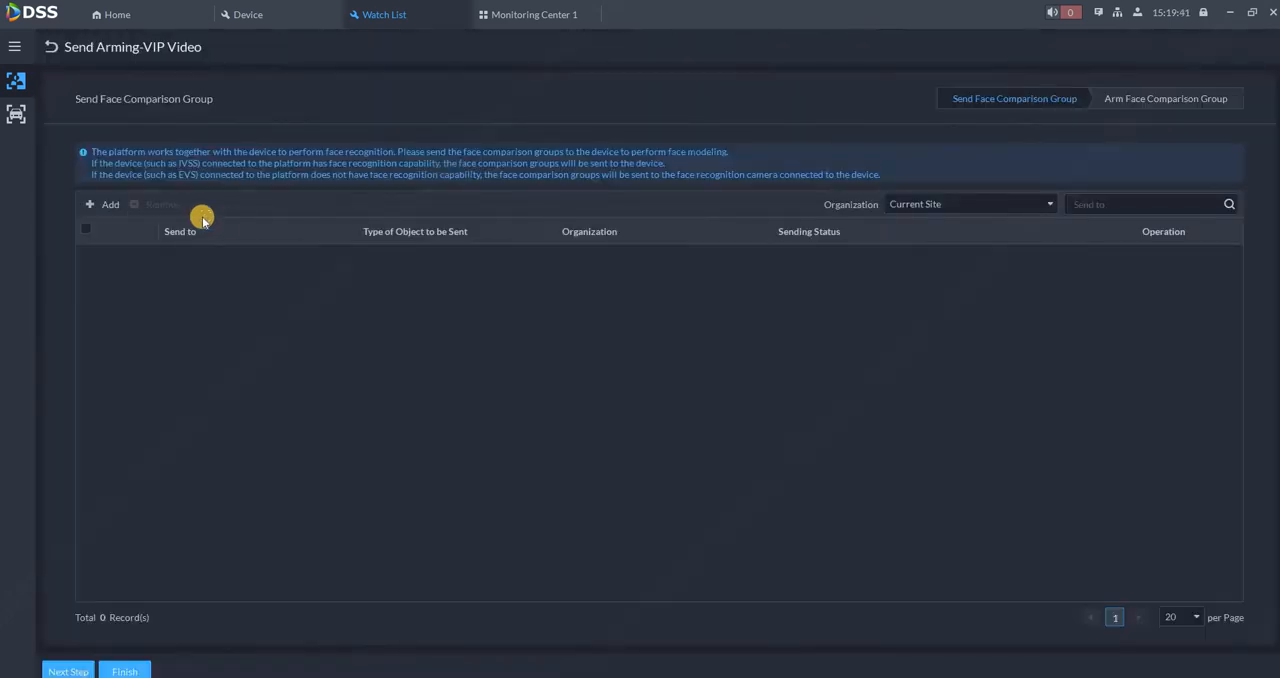
click(103, 204)
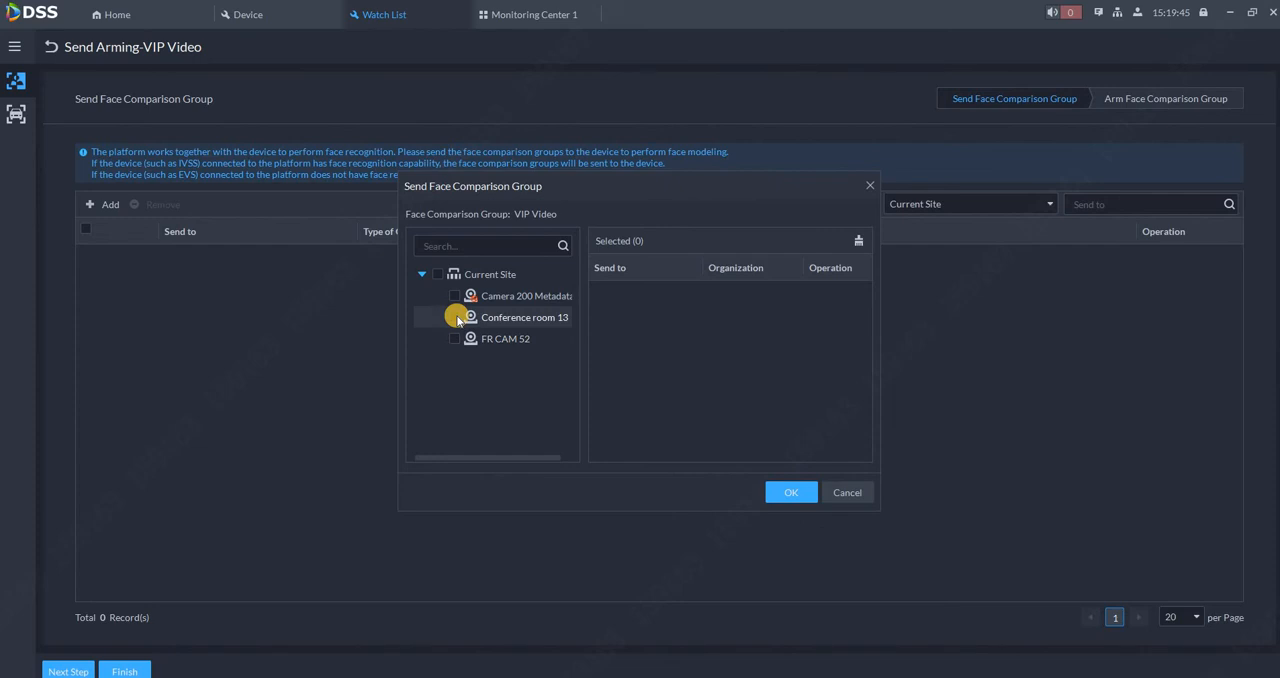
click(455, 317)
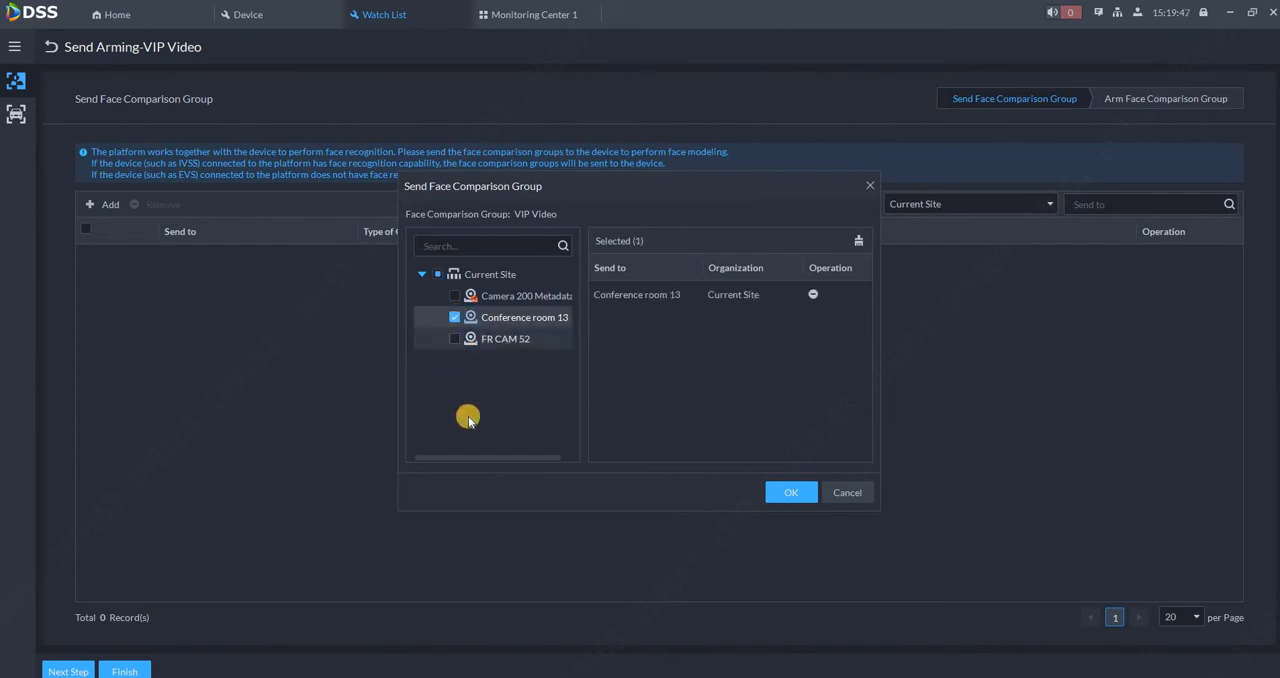
click(454, 338)
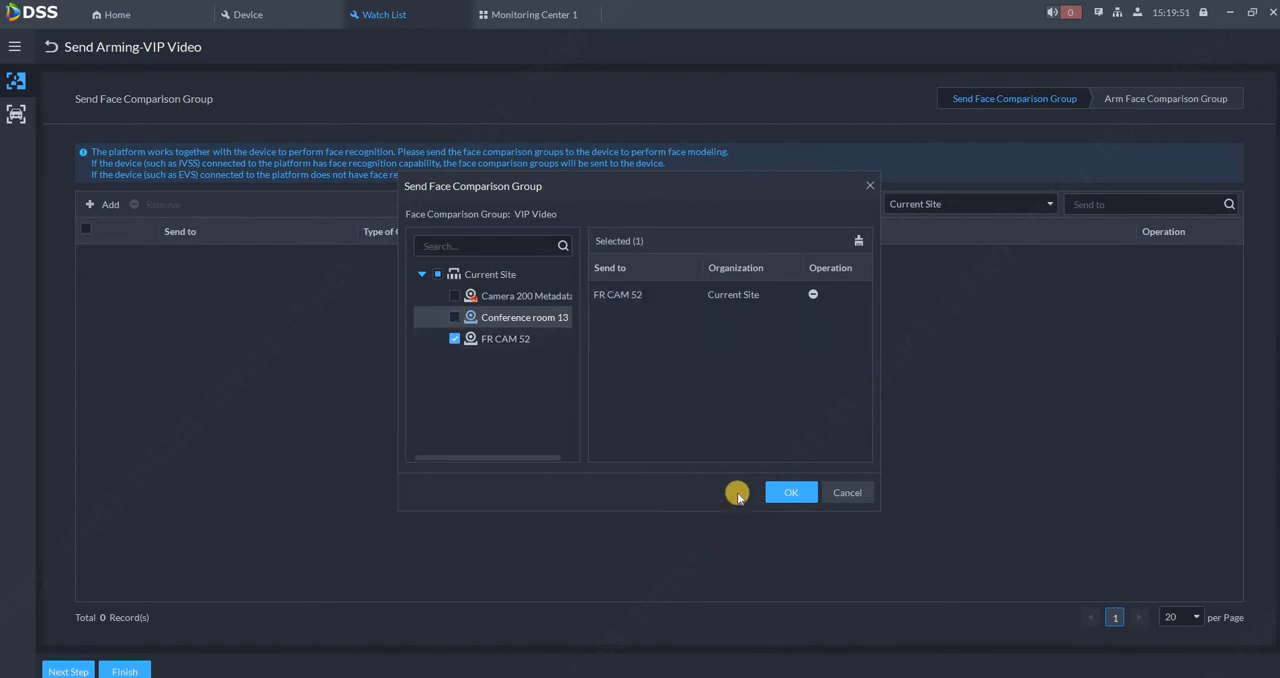
click(790, 492)
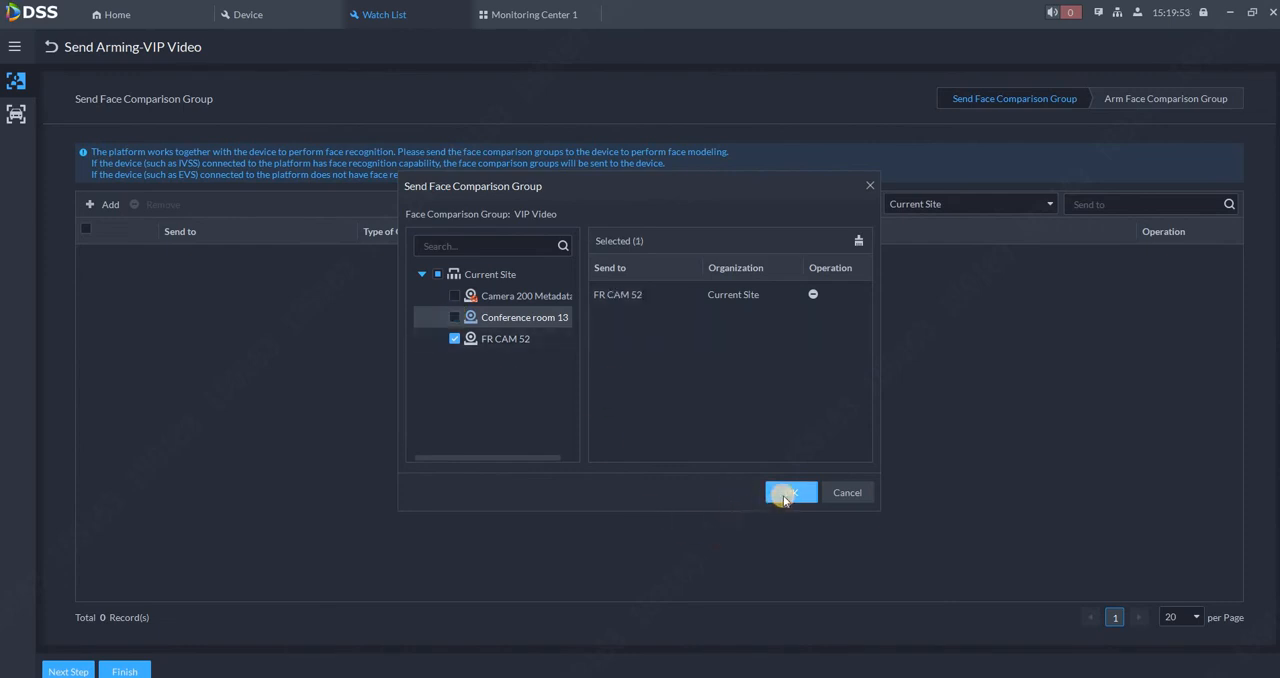
click(791, 492)
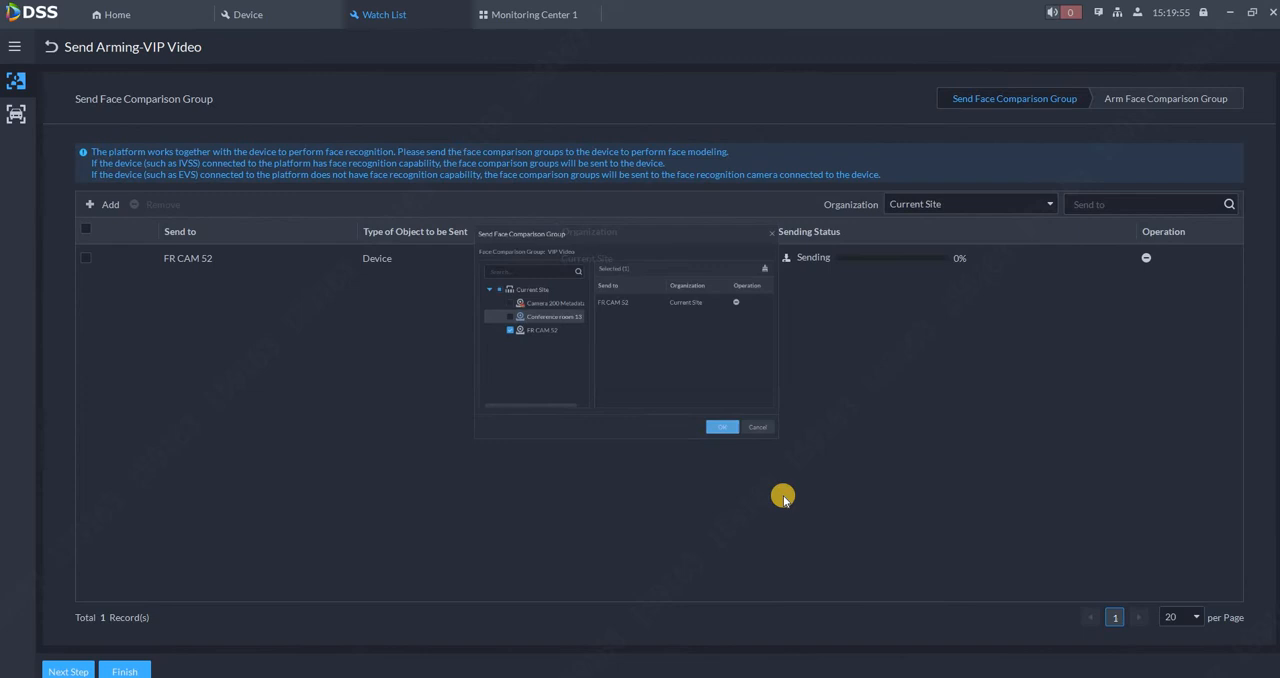
click(721, 427)
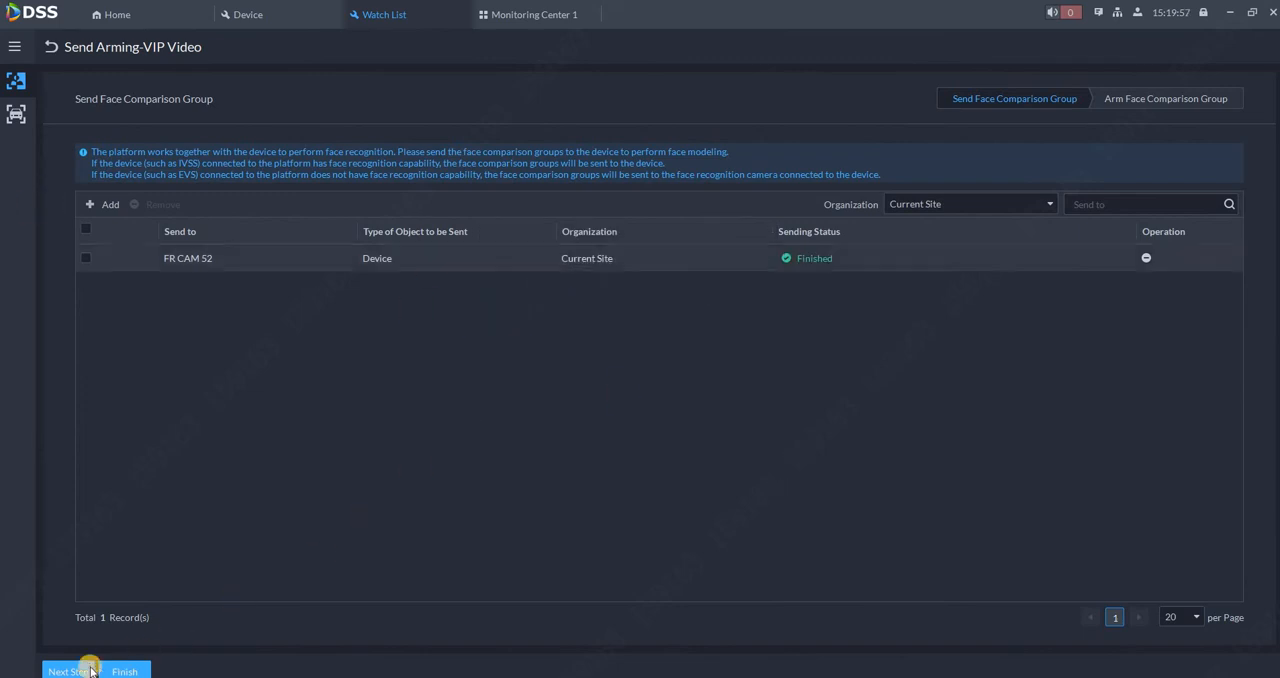
mouse_move(53, 493)
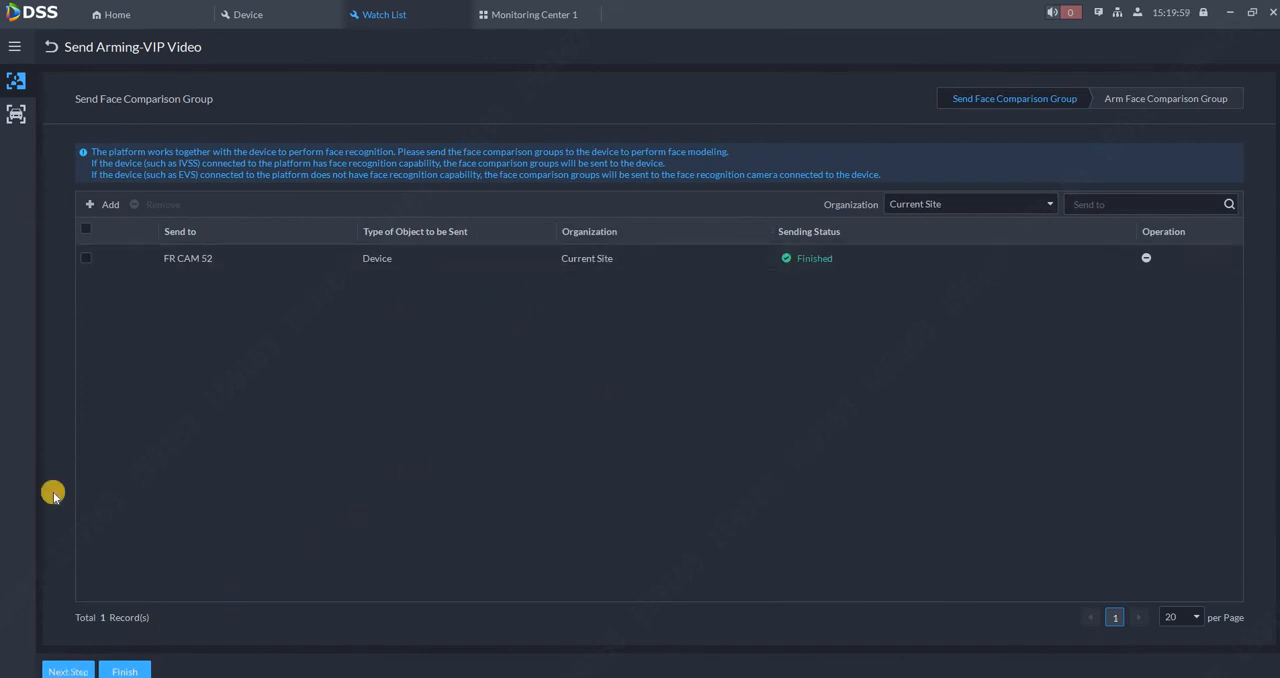
- Arm VIP Video on FR CAM 52's channel at similarity 80 and return to Watch List
click(1165, 98)
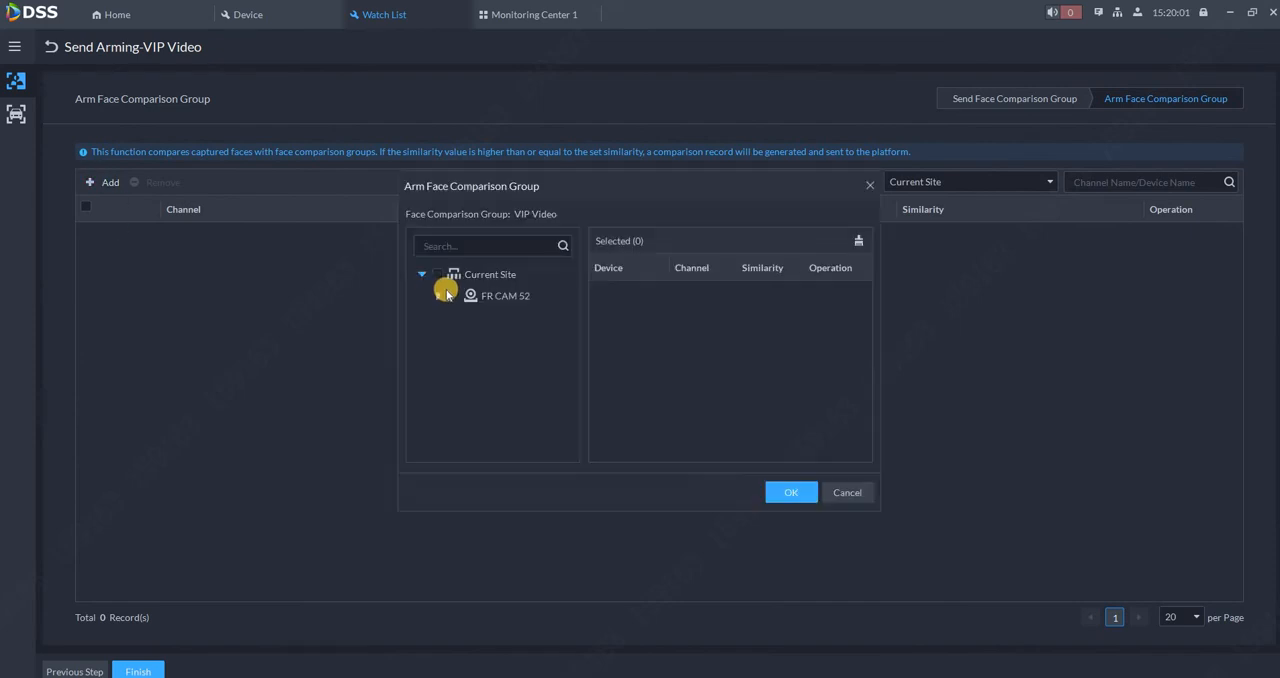
click(454, 295)
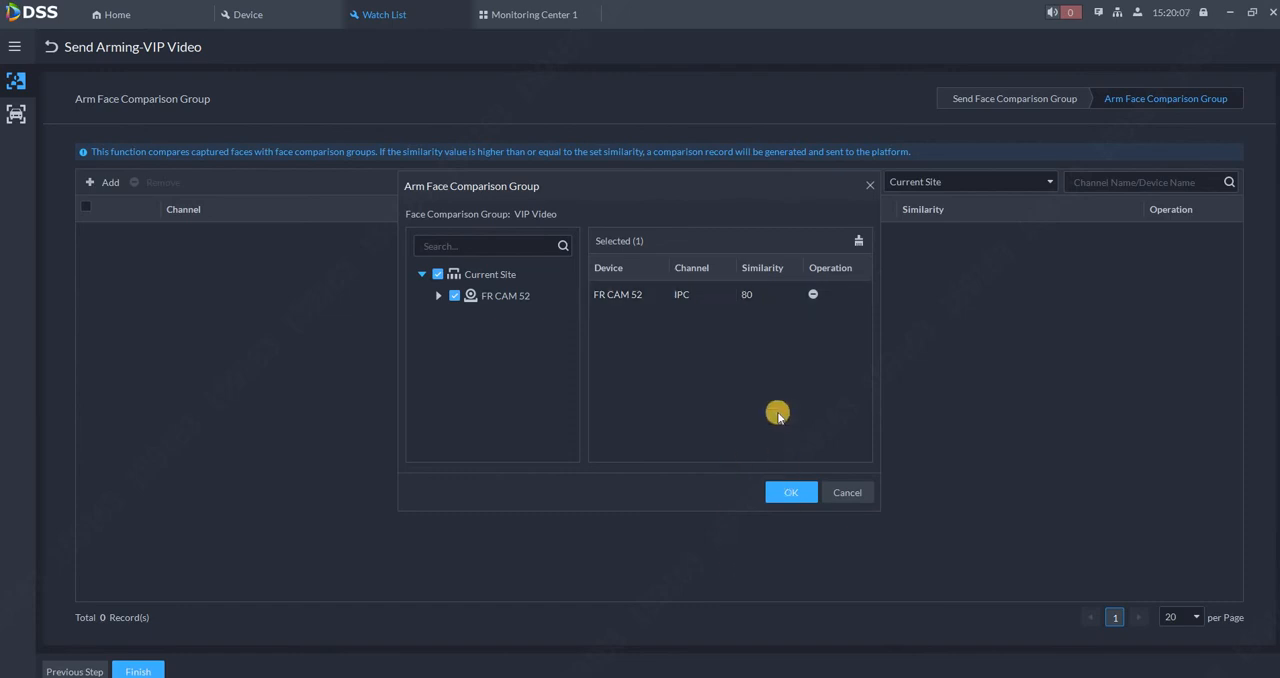
click(791, 492)
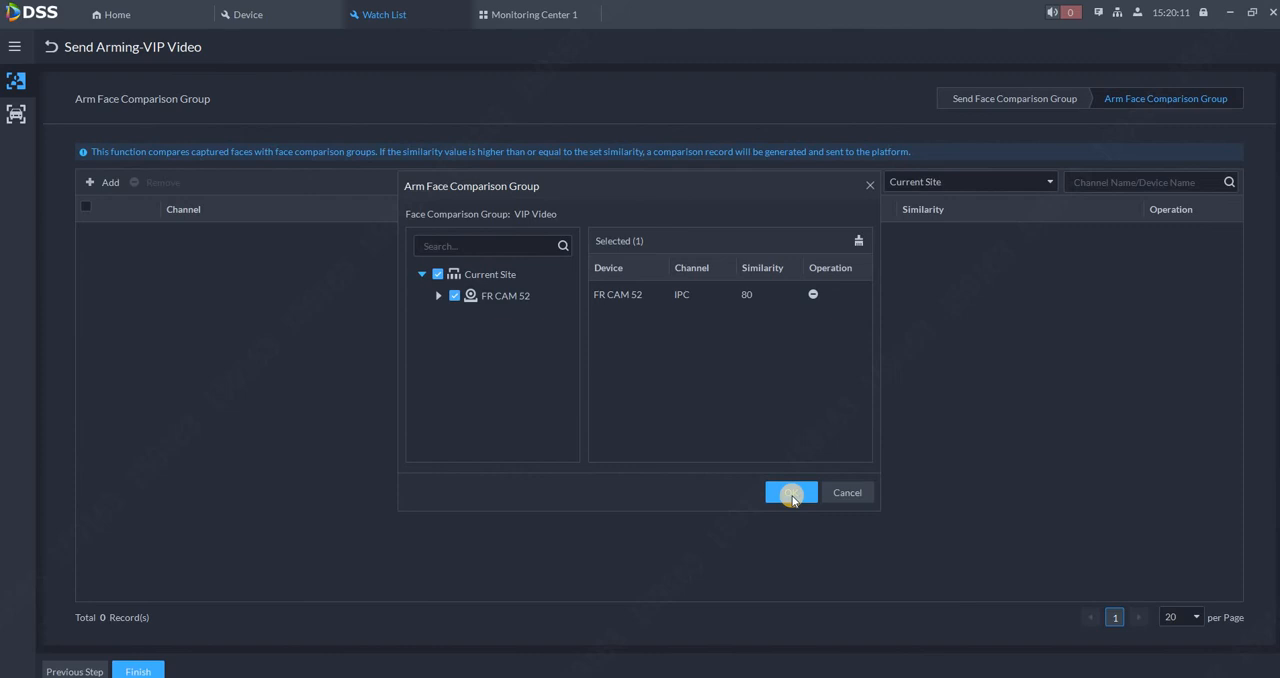
click(791, 492)
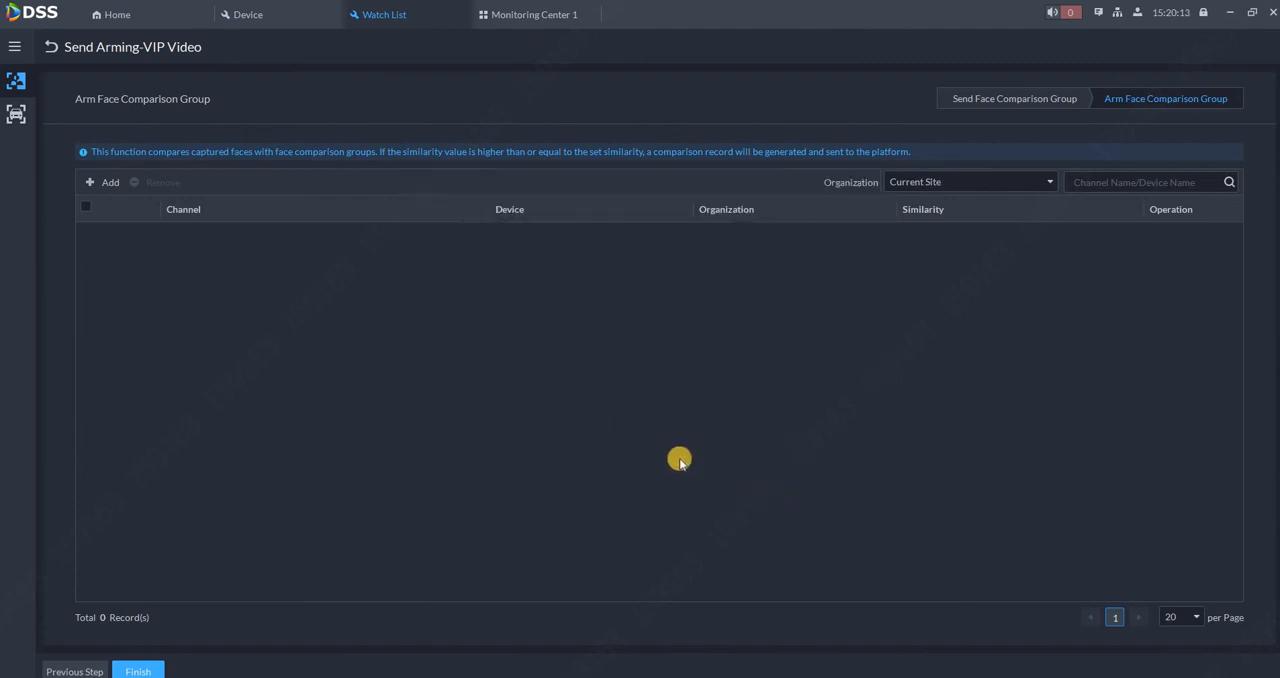
click(104, 182)
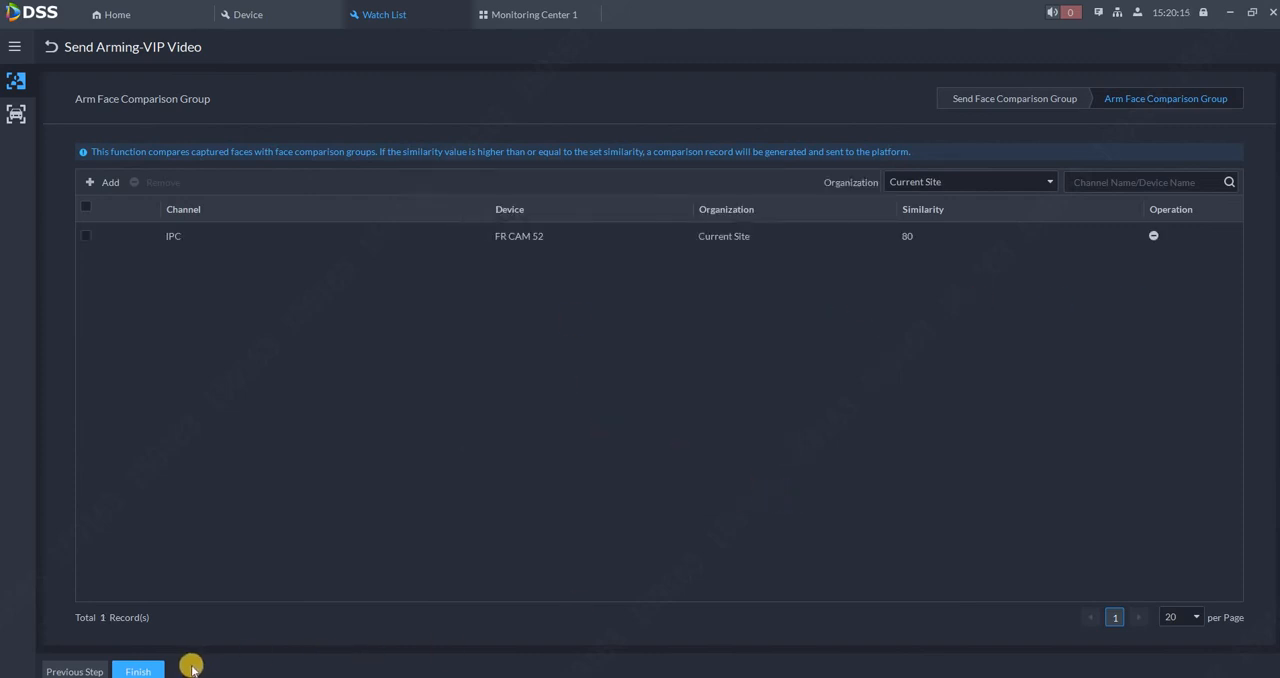
click(138, 671)
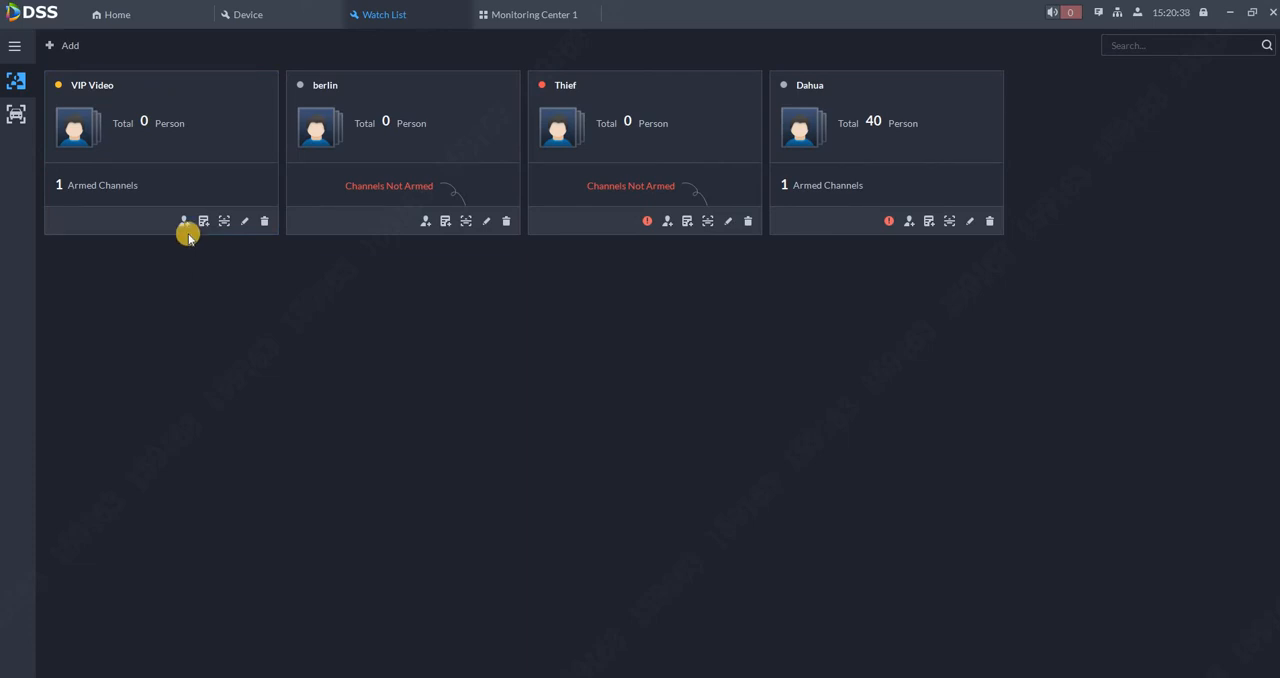
click(183, 221)
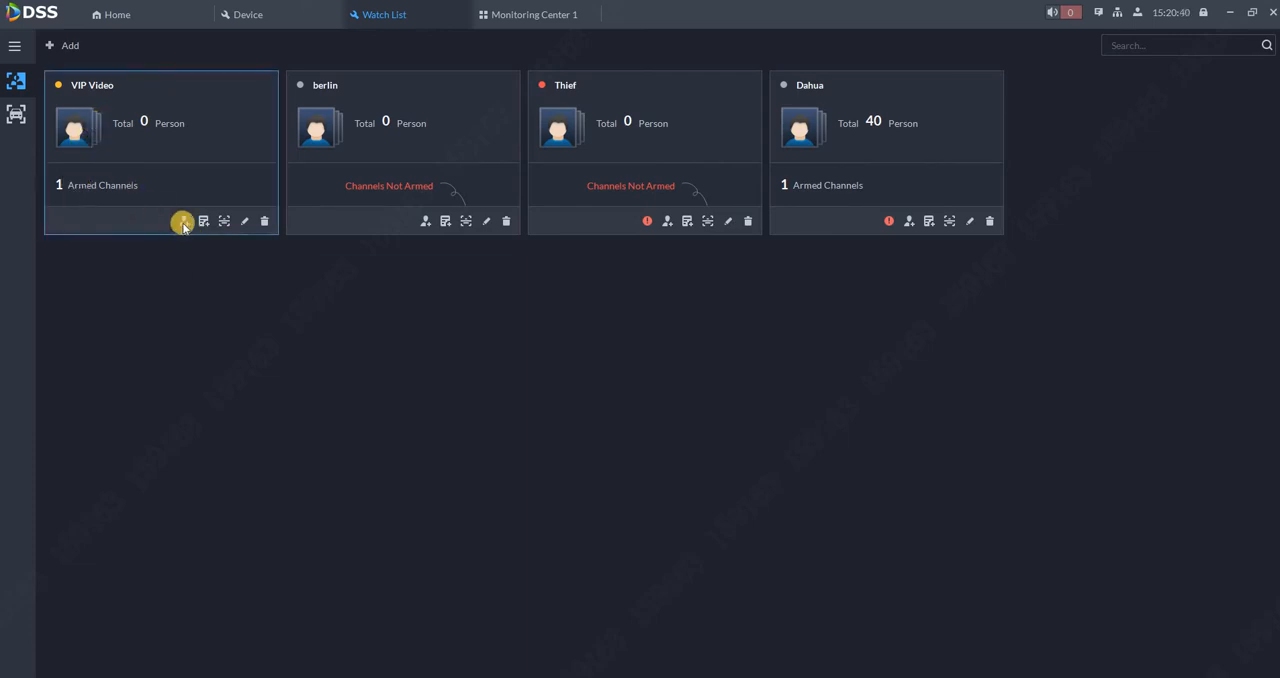
click(183, 221)
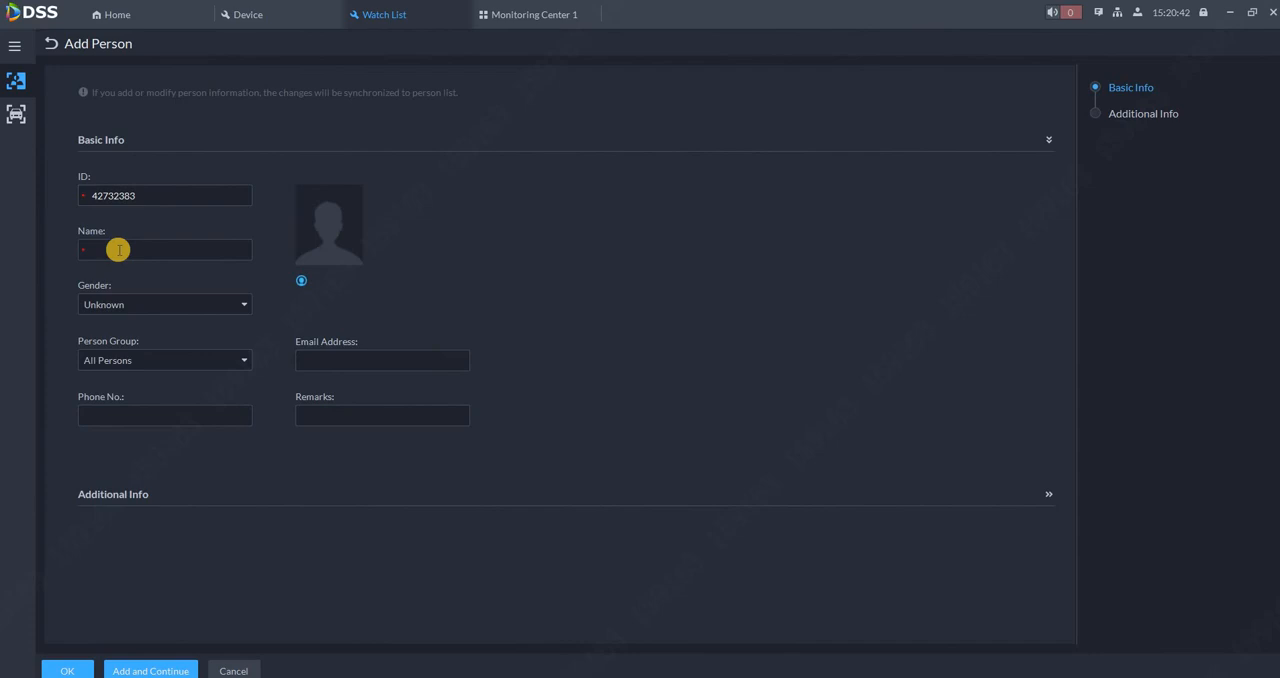
click(164, 249)
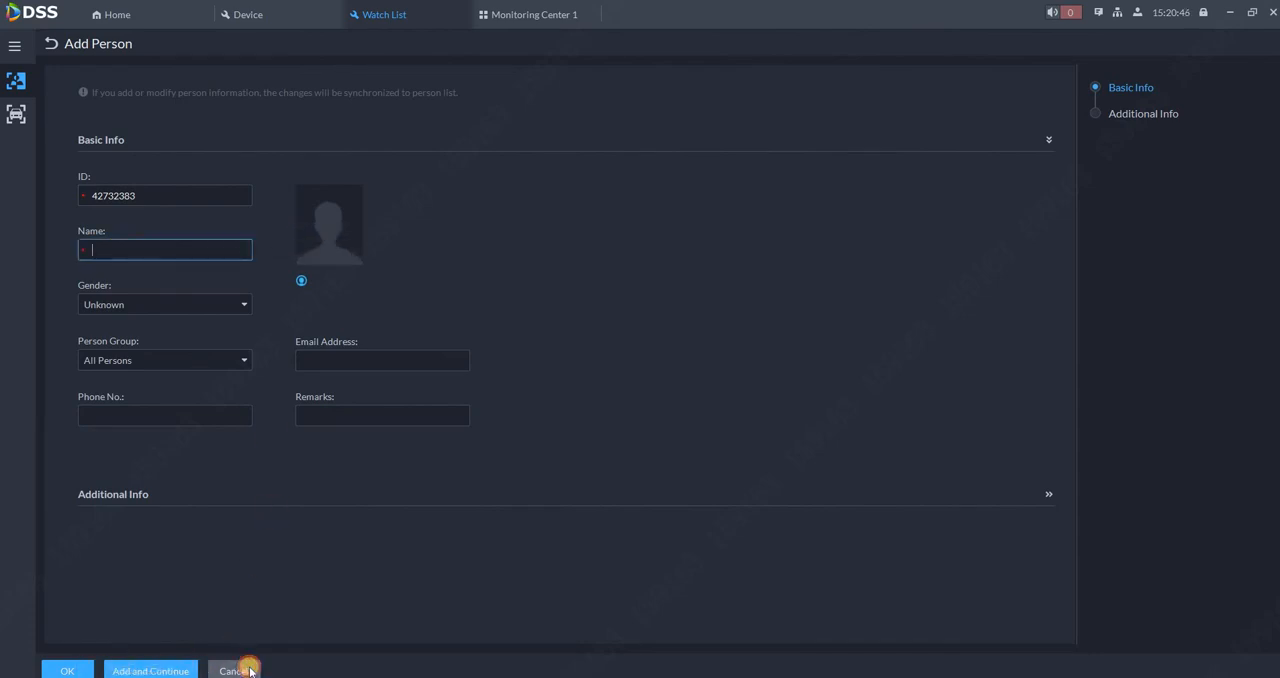
click(233, 671)
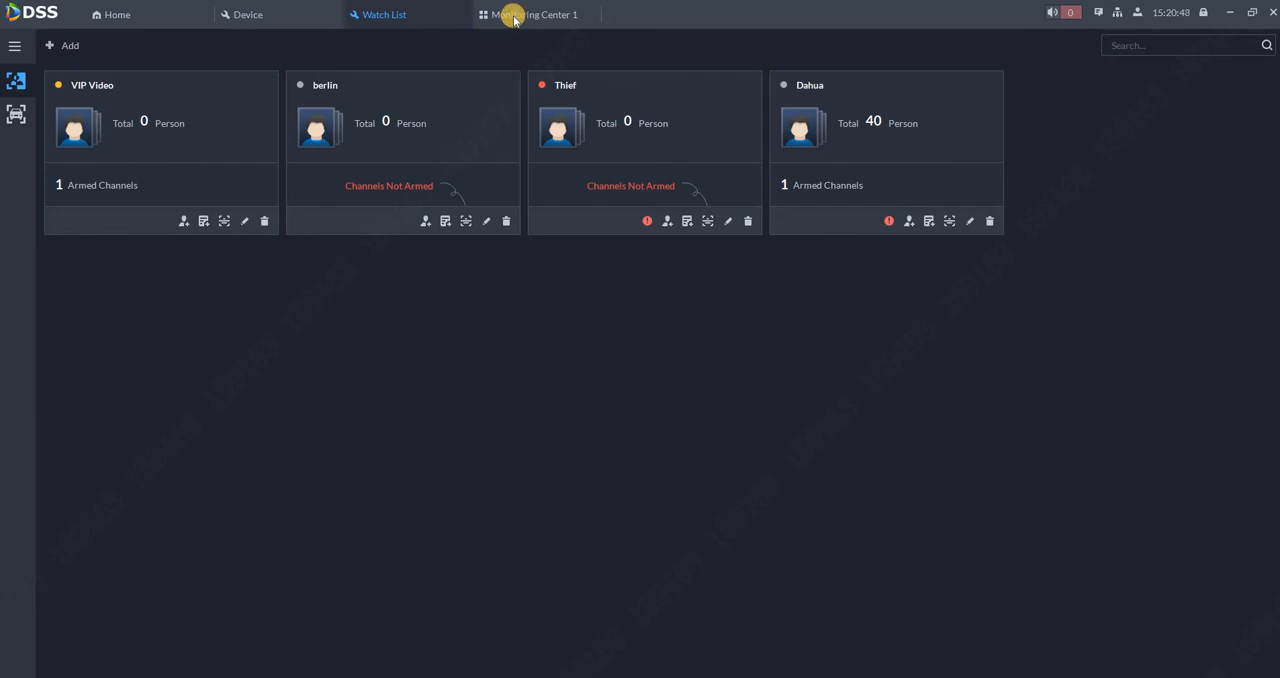
- In Monitoring Center, pick VIP Video as the top face snapshot's comparison group
click(533, 14)
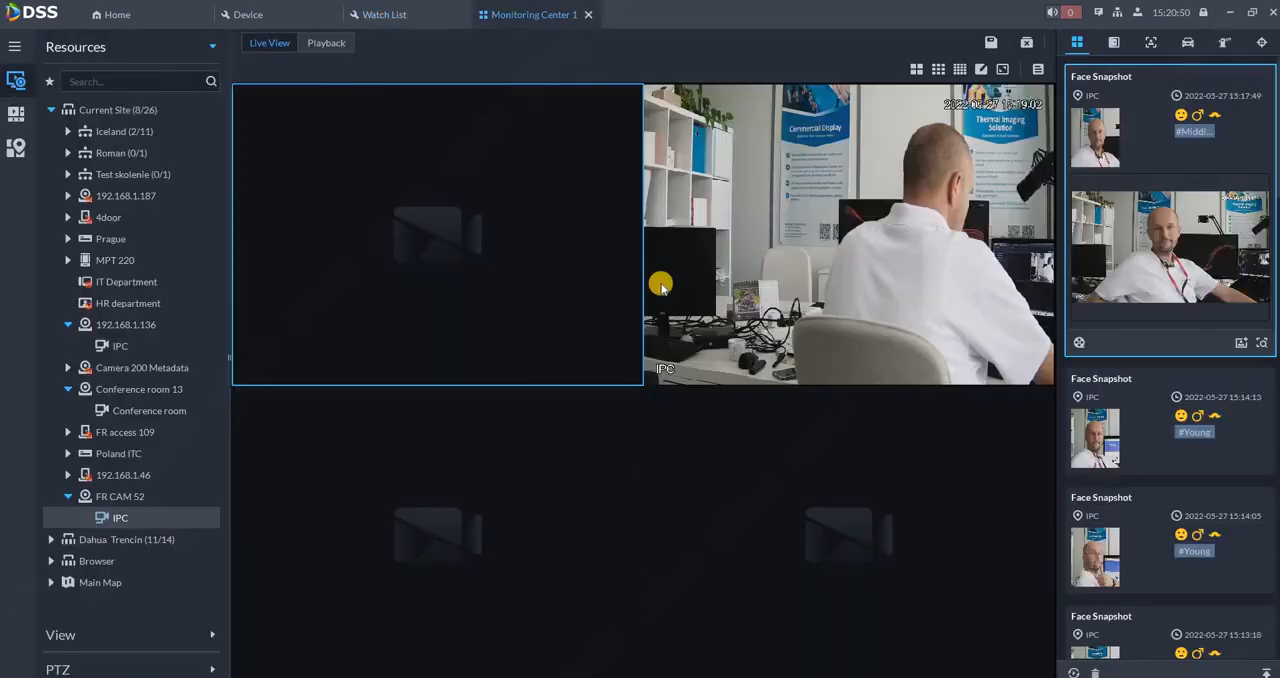
mouse_move(1185, 322)
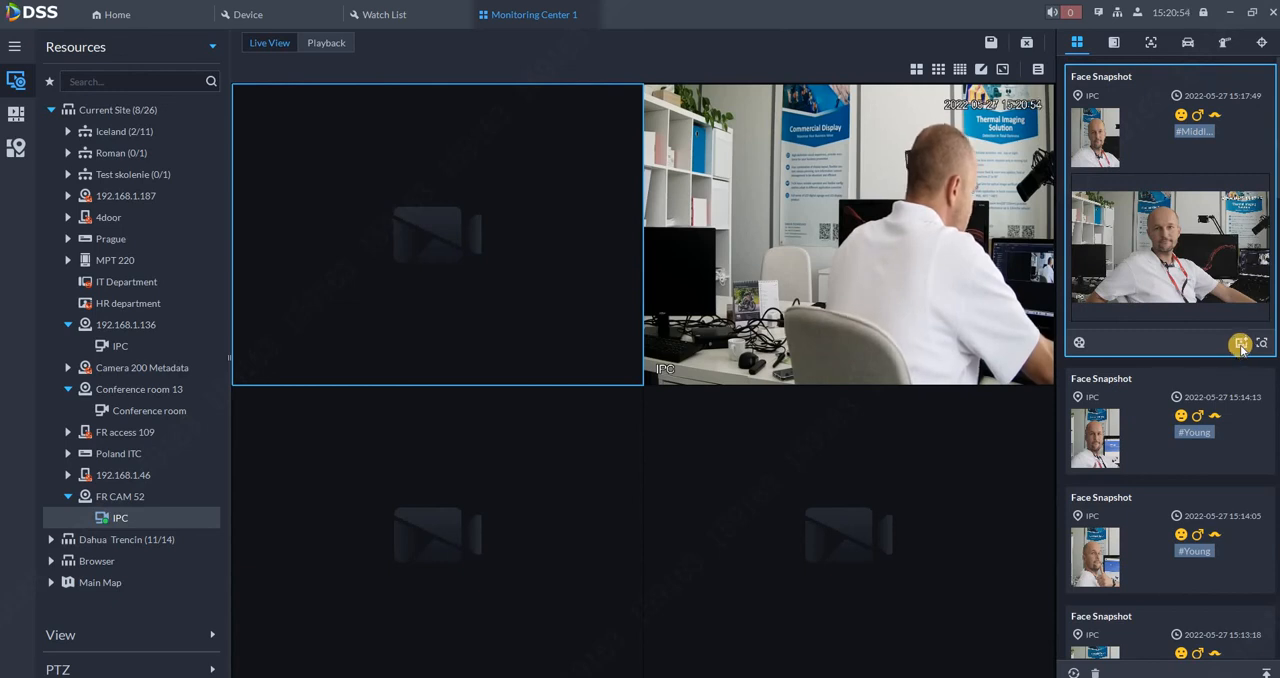
mouse_move(1240, 343)
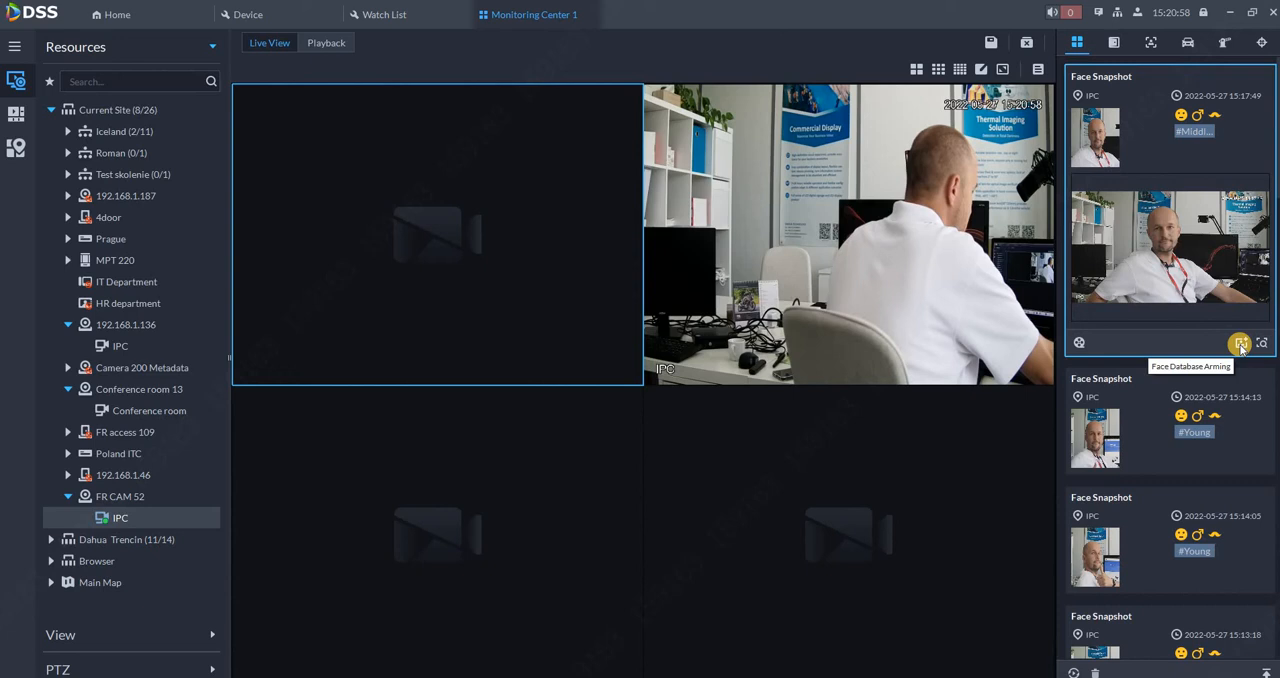
click(1240, 343)
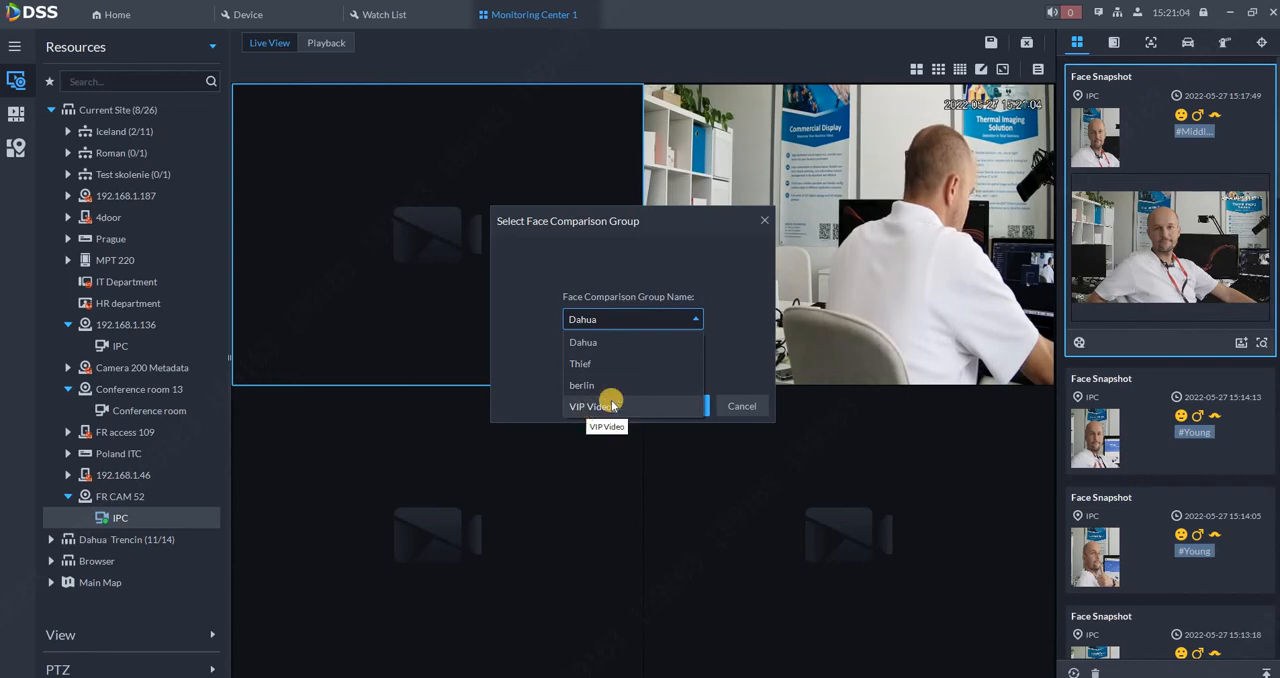
click(595, 406)
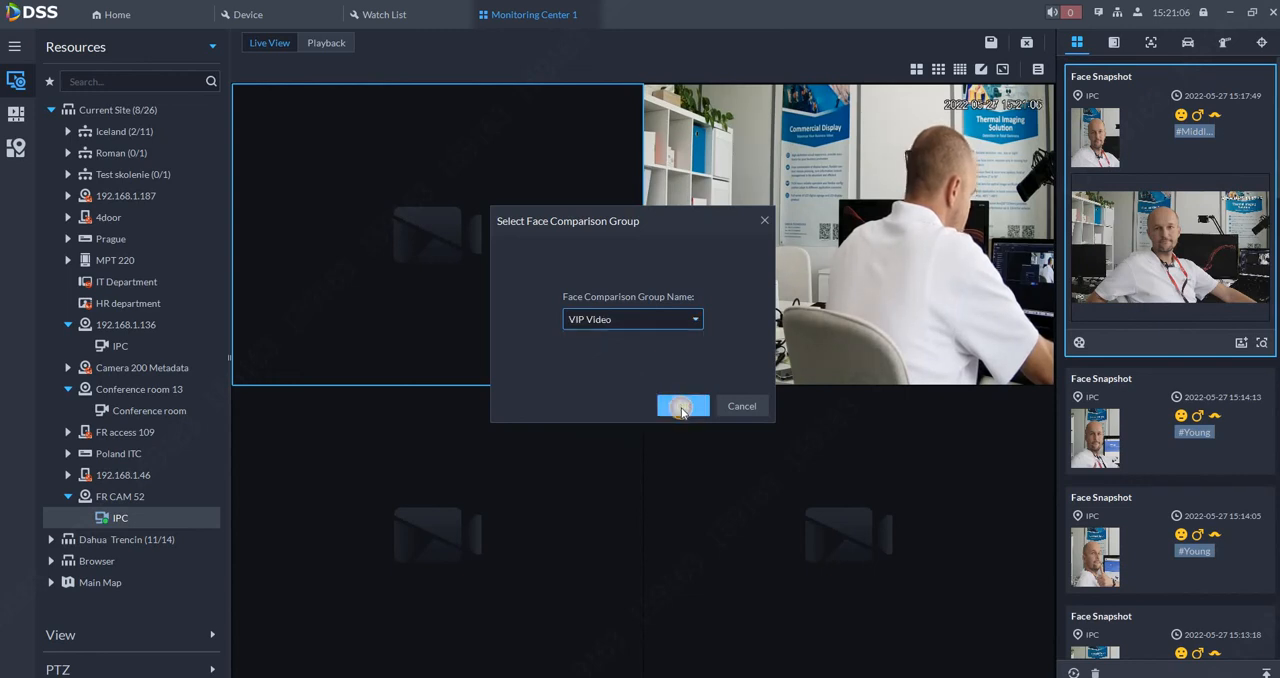
click(683, 405)
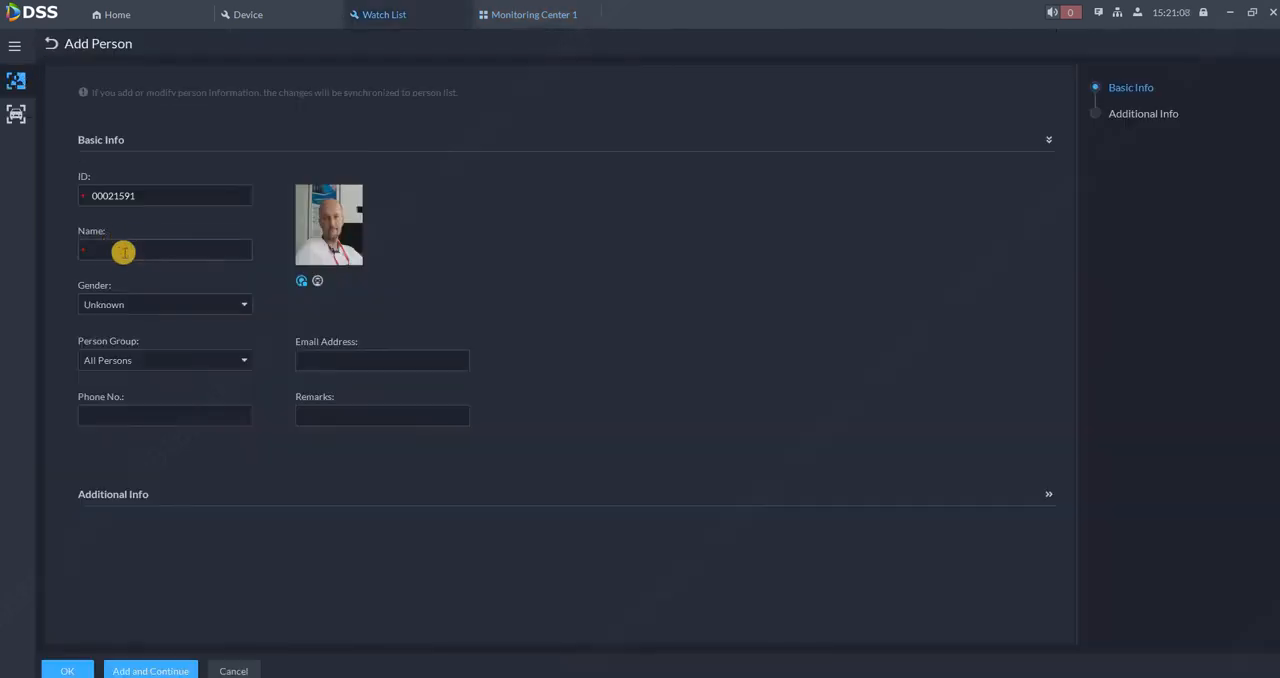
click(164, 250)
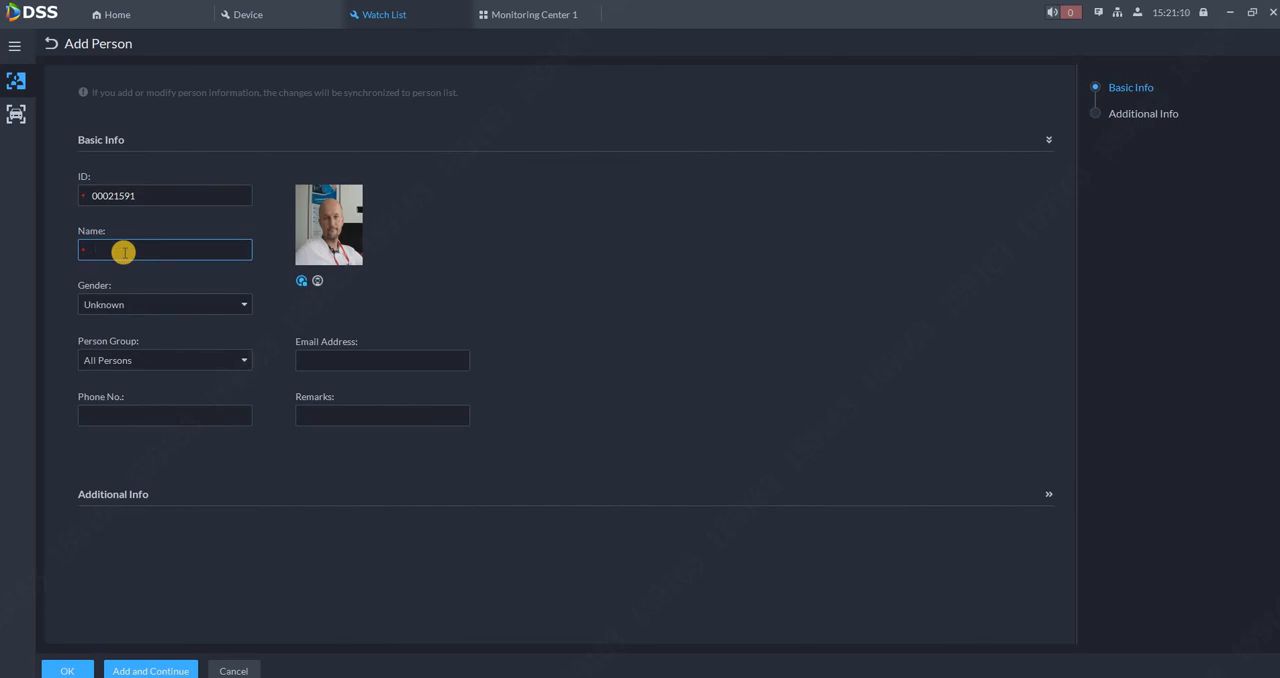
text(Roman Roxer)
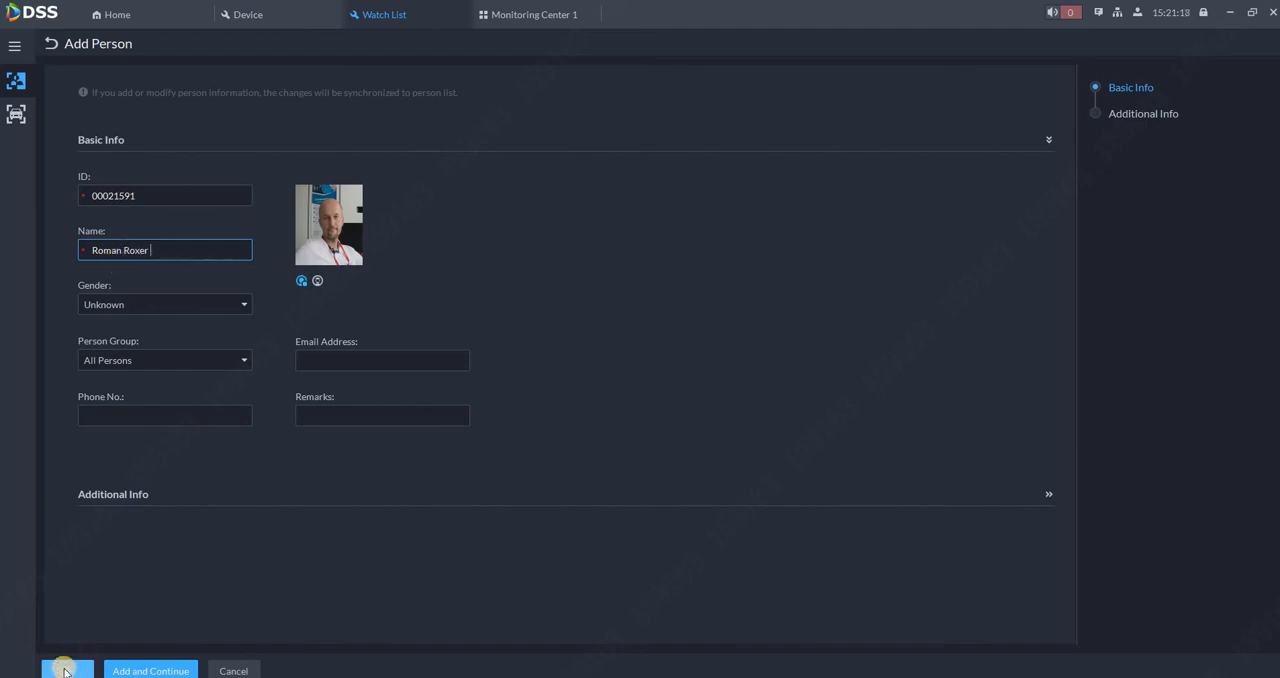
click(65, 671)
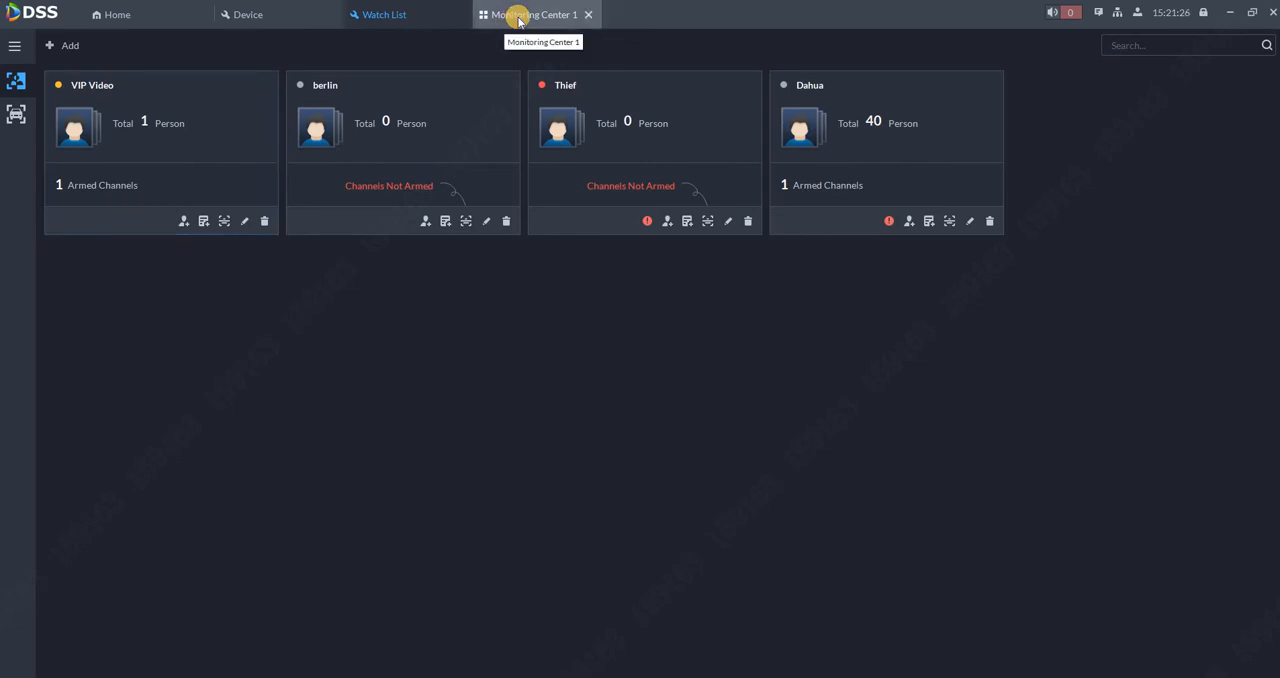
click(533, 14)
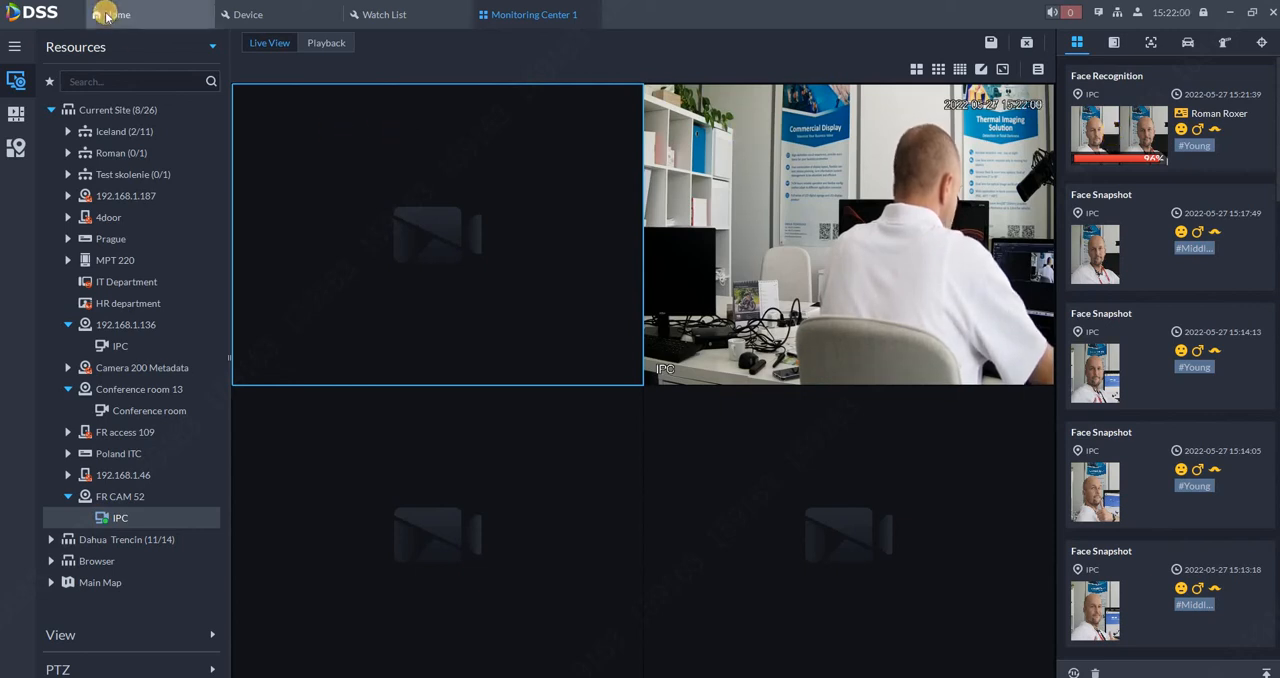
- Add a new event with Video Channel source, VIP Video face arming, and FR CAM 52 checked
click(110, 14)
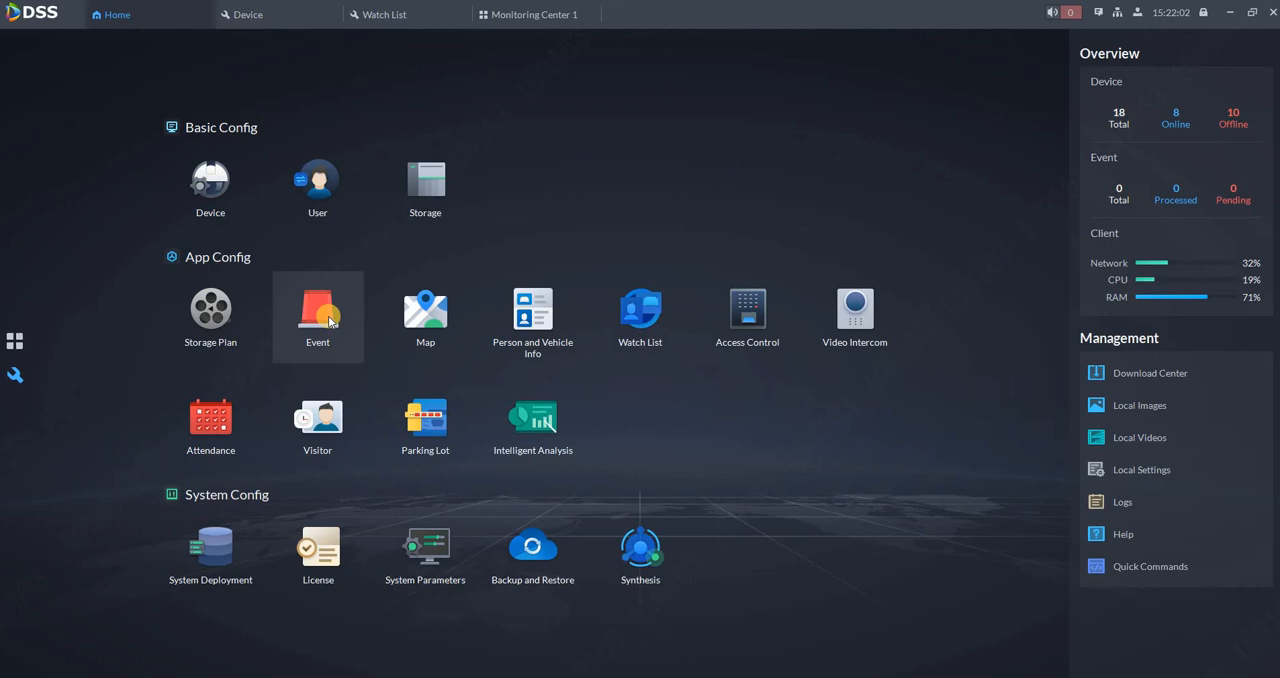
click(317, 315)
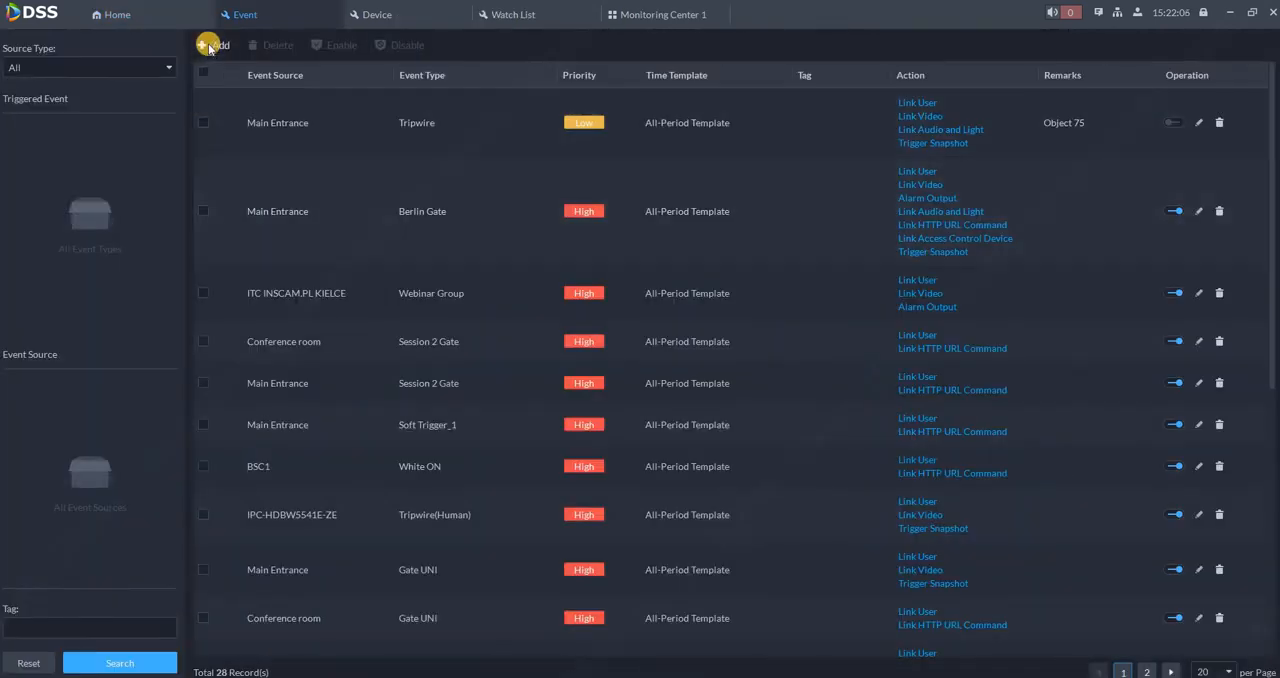
click(216, 45)
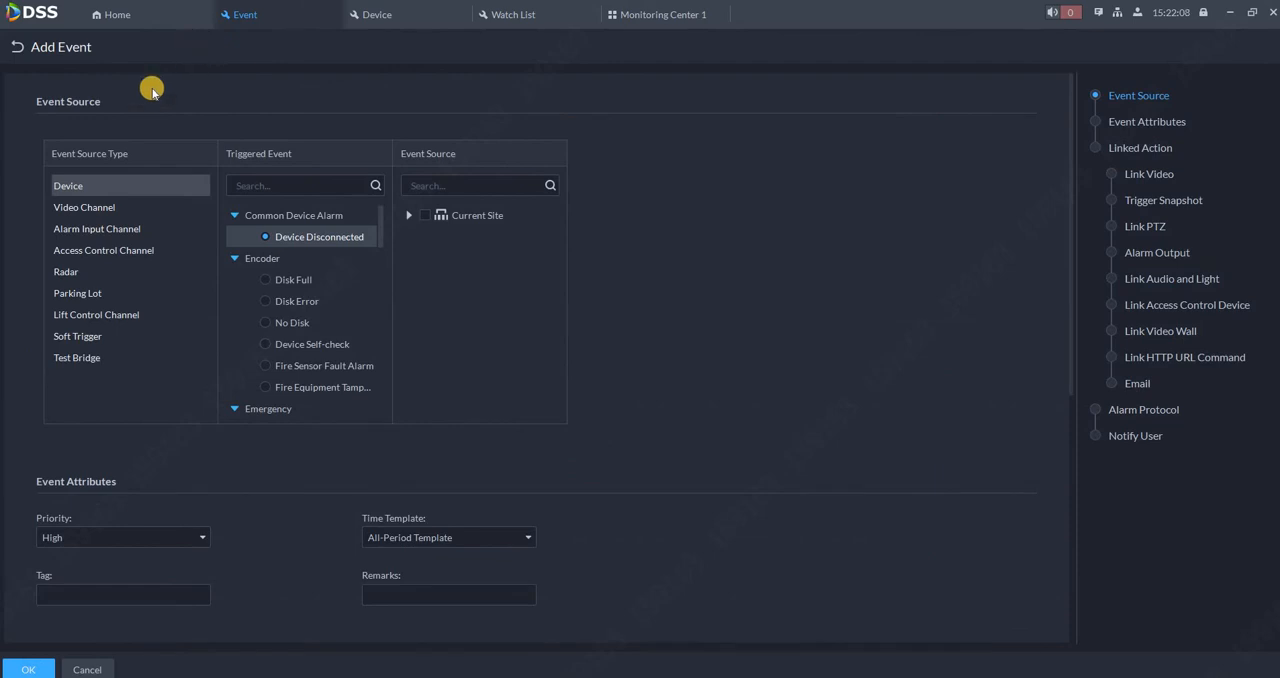
mouse_move(98, 207)
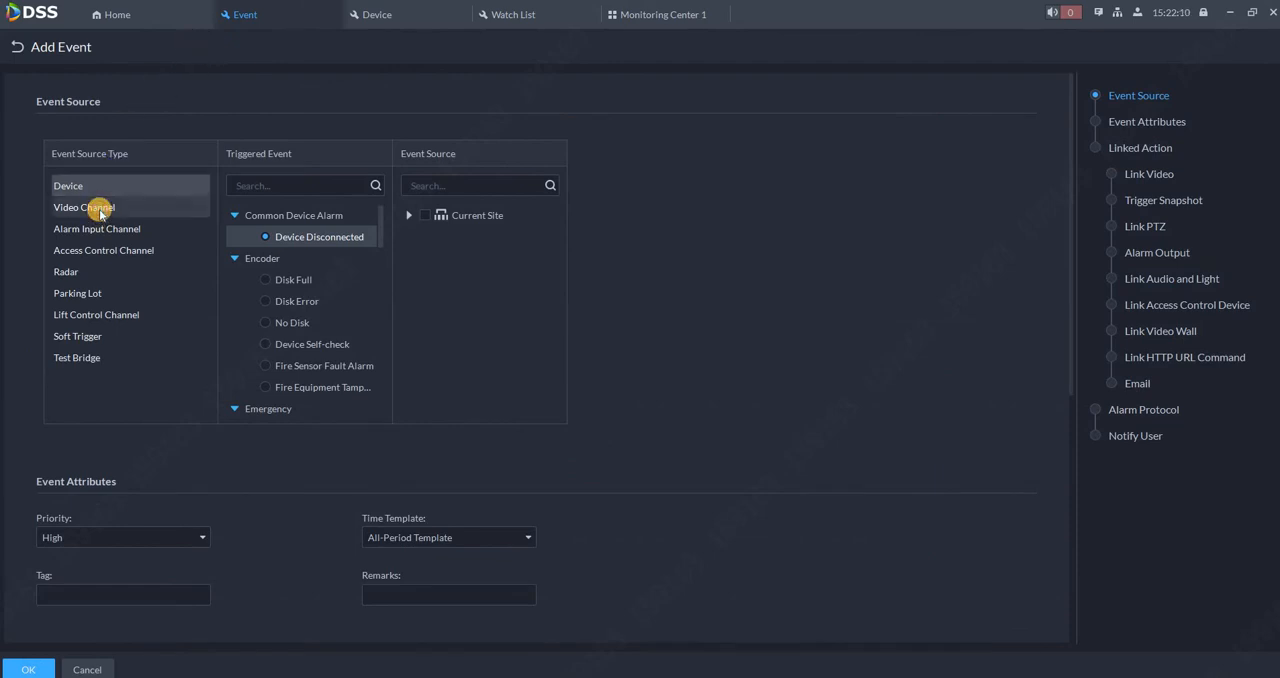
click(84, 207)
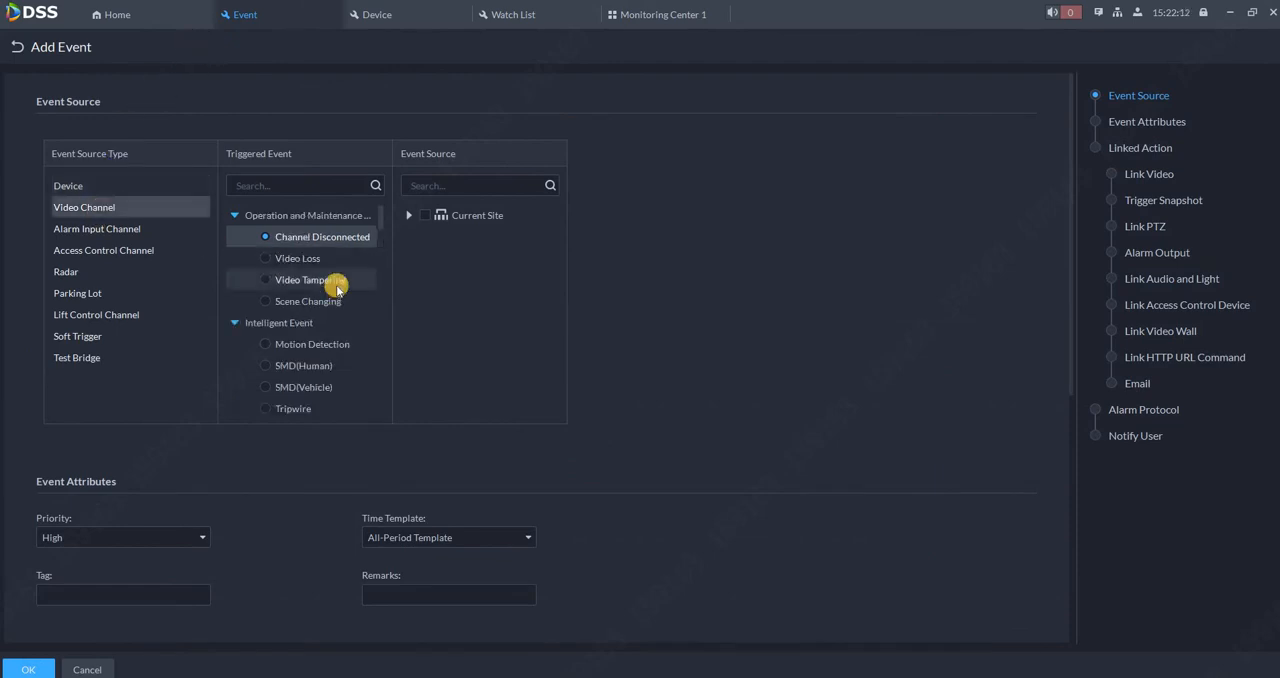
scroll(down, 3)
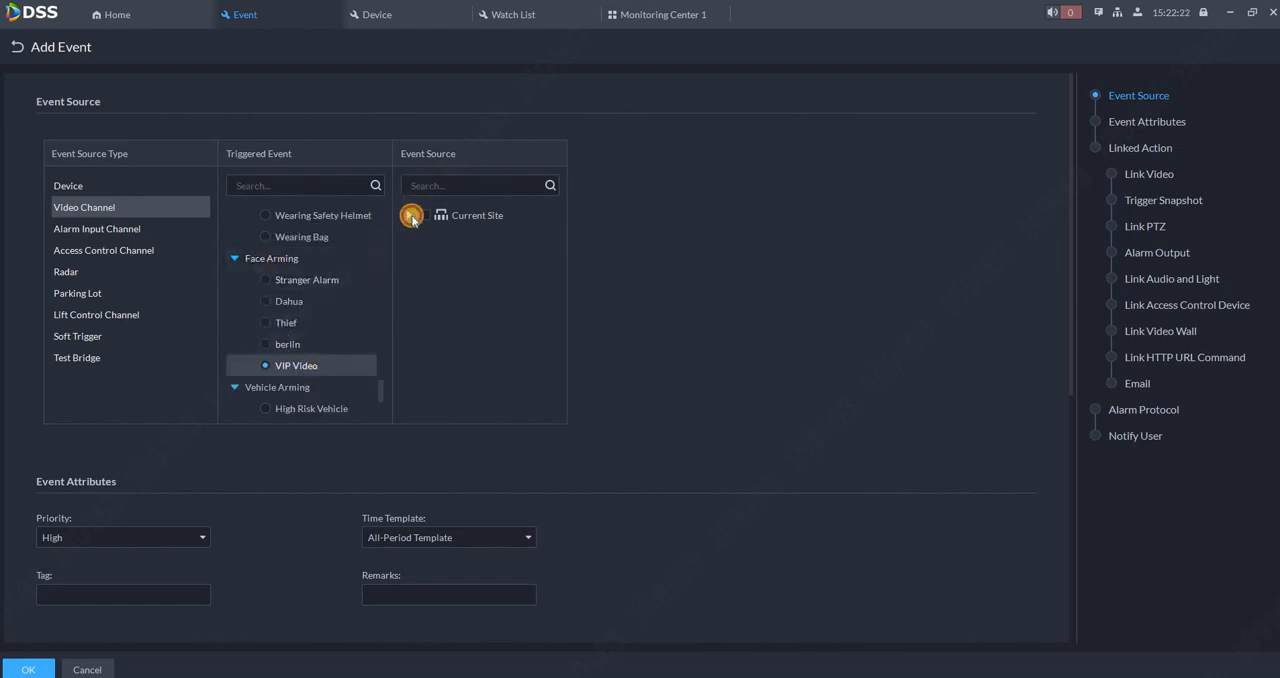
click(408, 215)
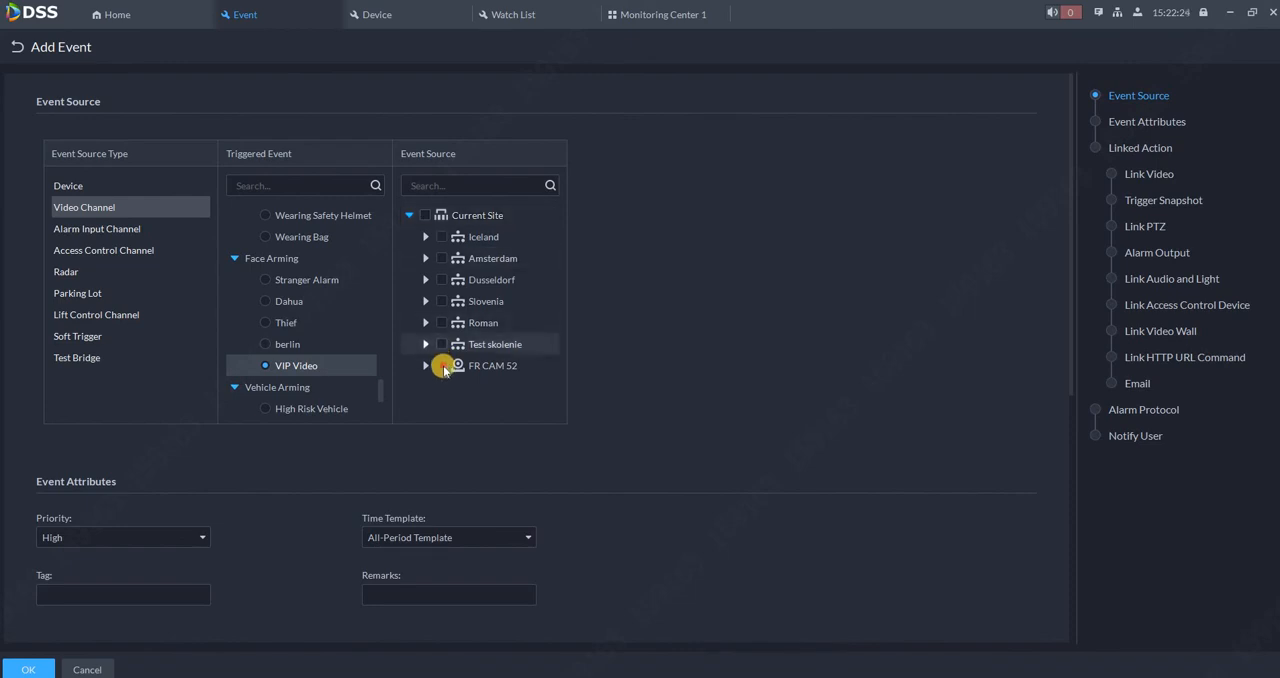
click(441, 365)
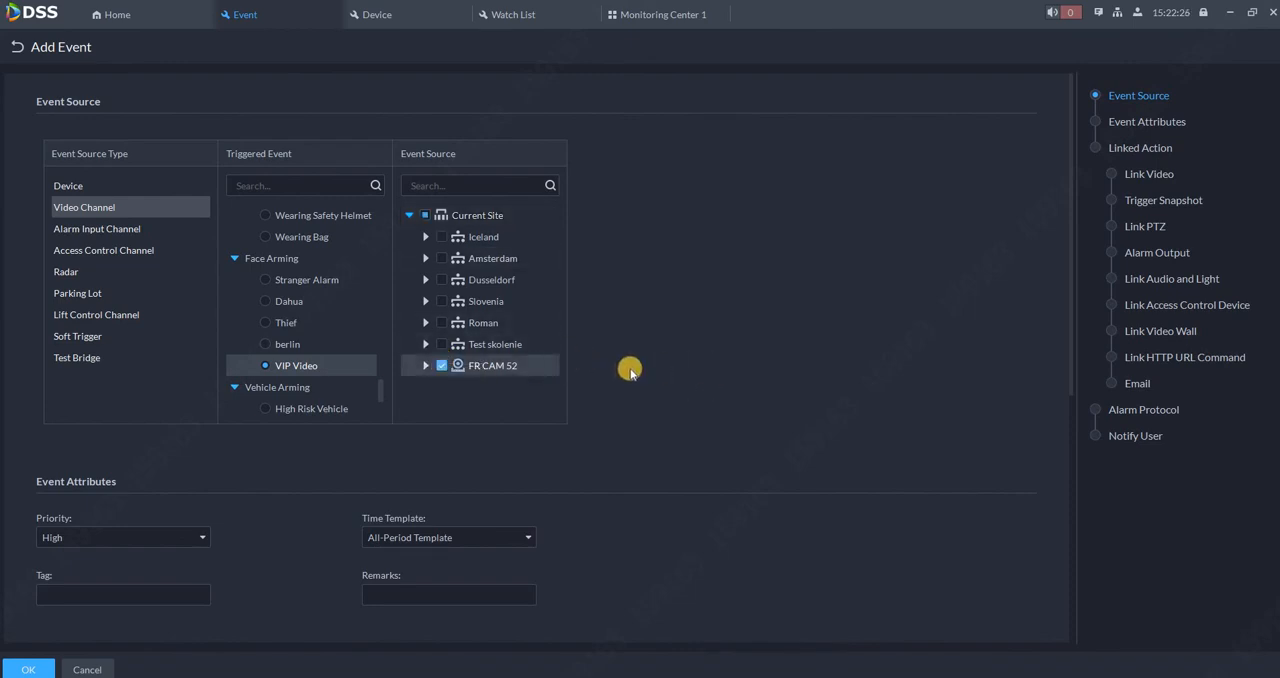
scroll(down, 3)
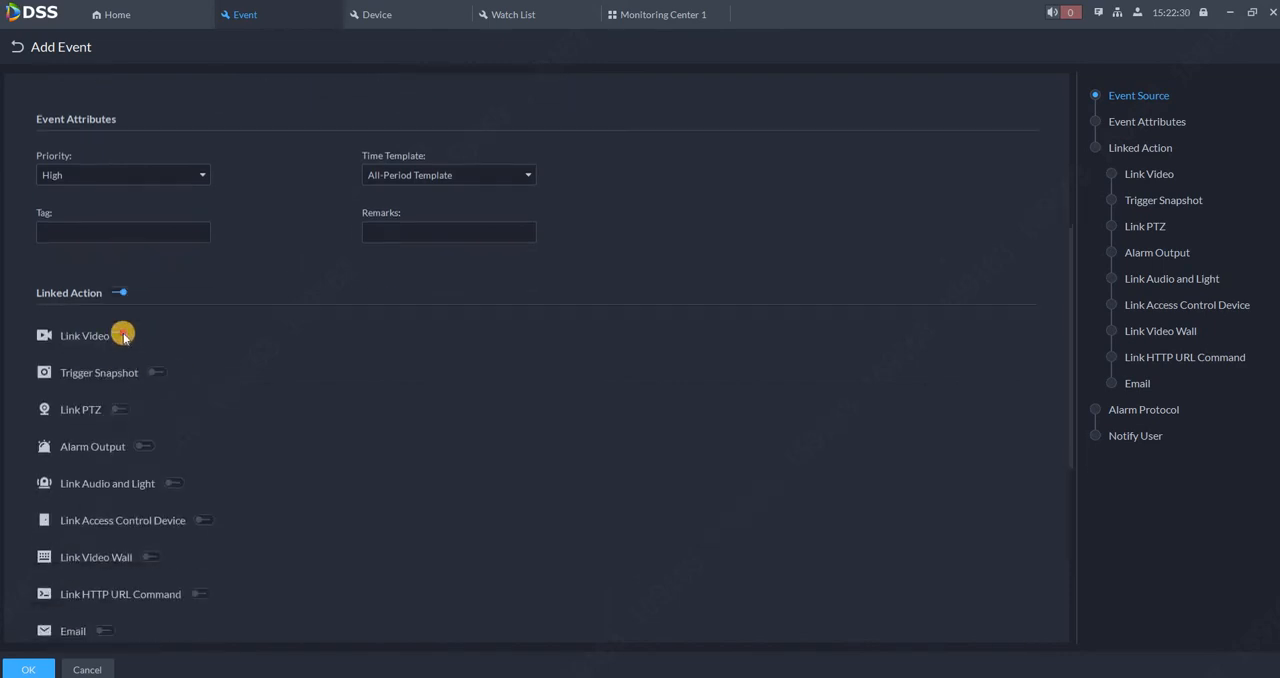
- Turn on Link Video so the alarm shows live video
click(121, 335)
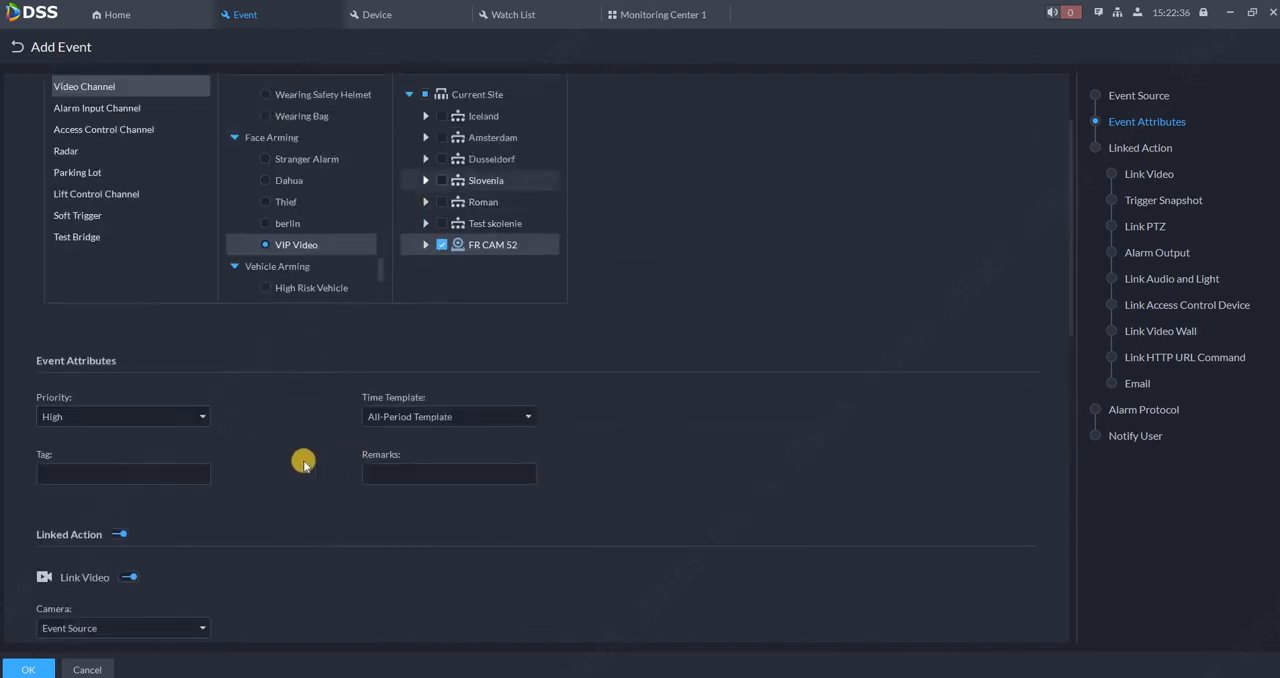
scroll(down, 3)
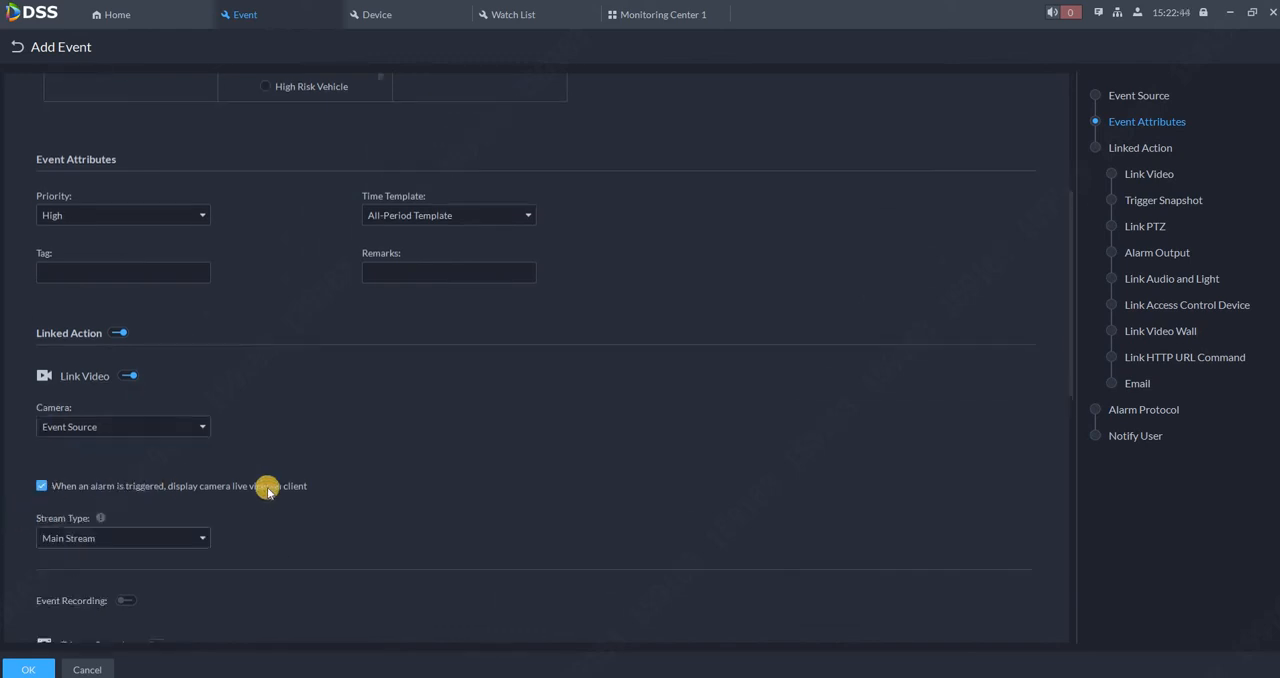
scroll(down, 3)
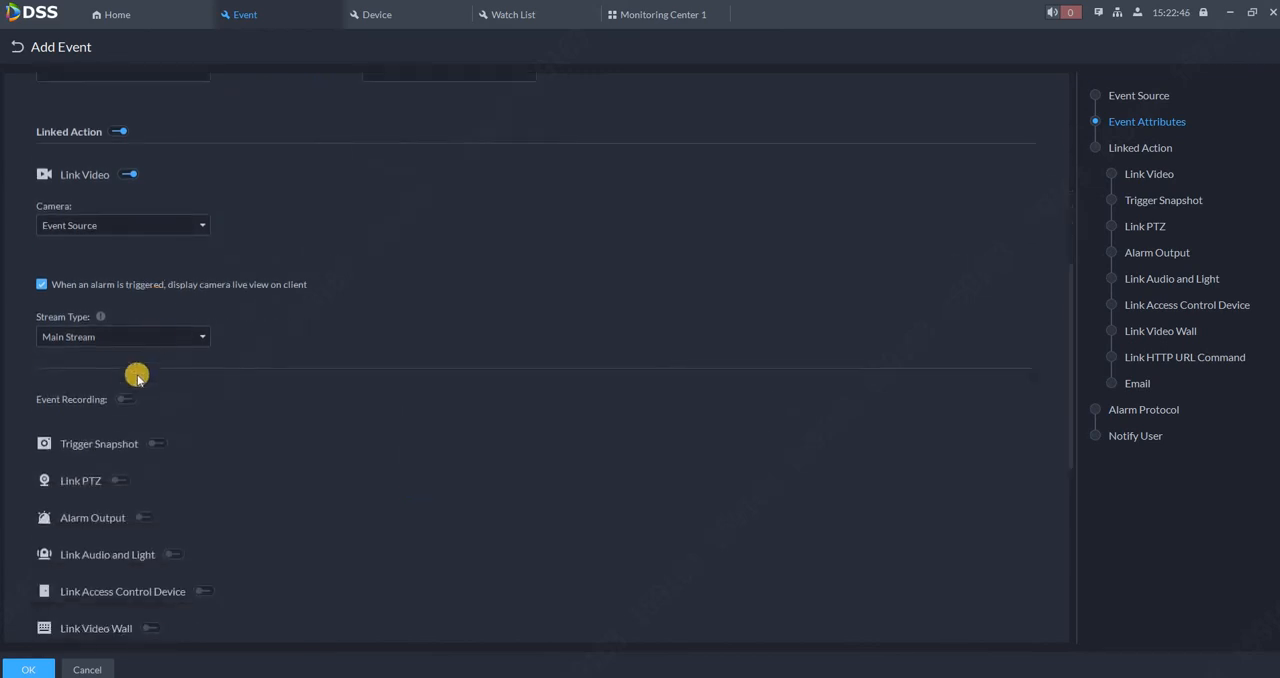
- Enable event recording with 5 s prerecording and 20 s recording time
click(125, 399)
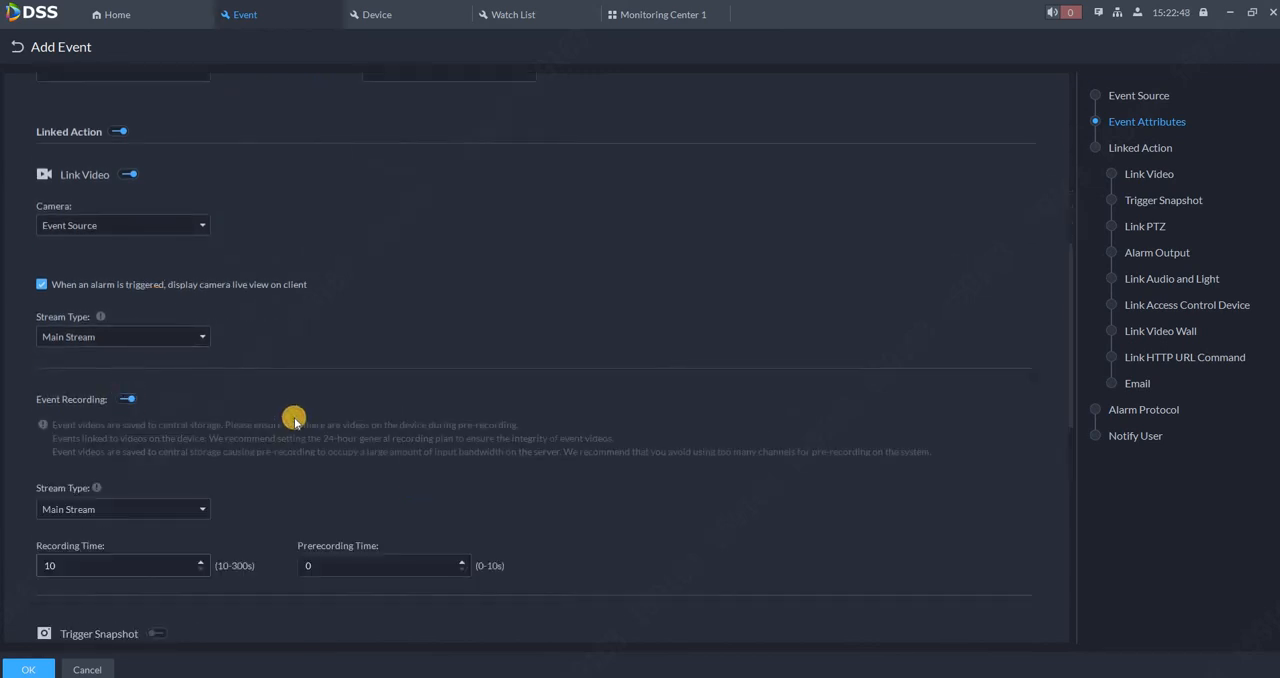
scroll(down, 3)
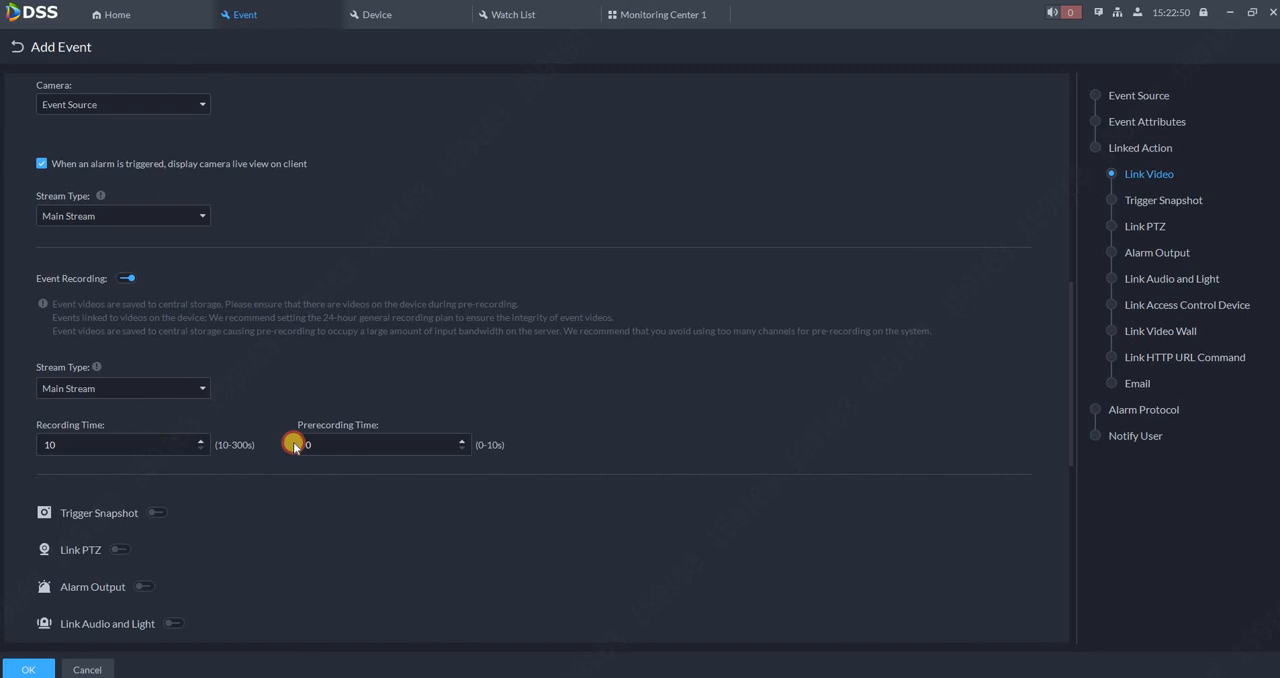
text(5)
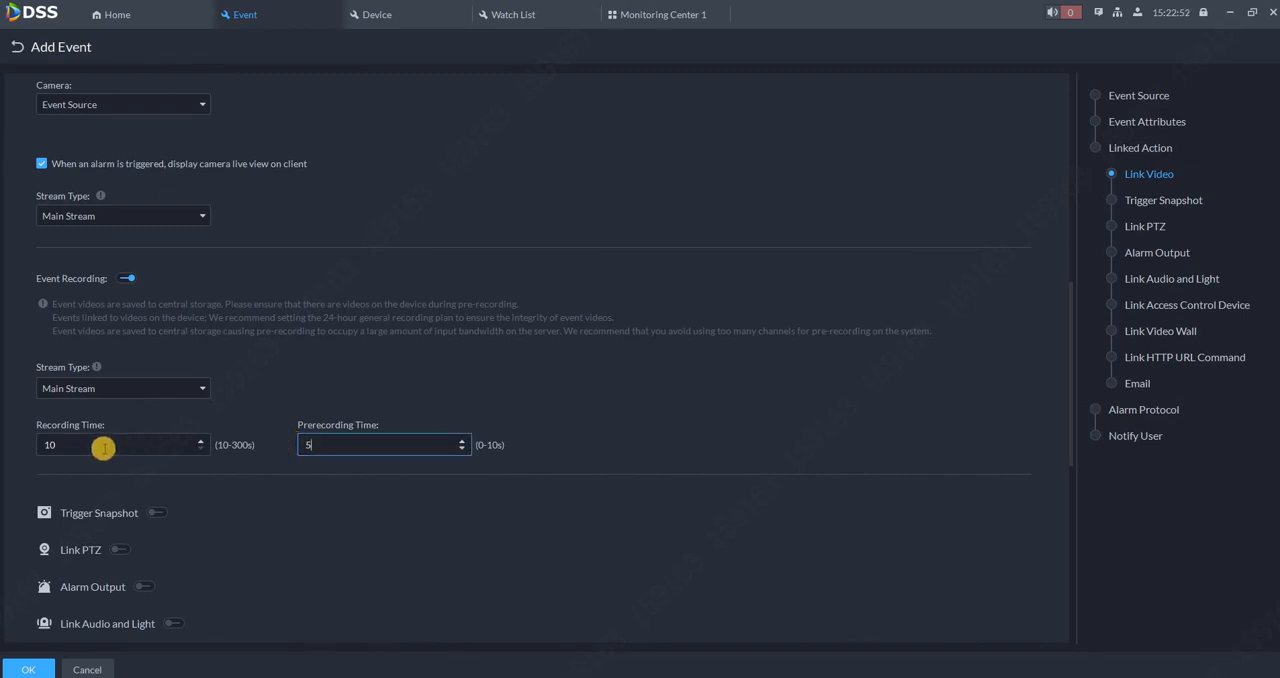
click(120, 444)
text(20)
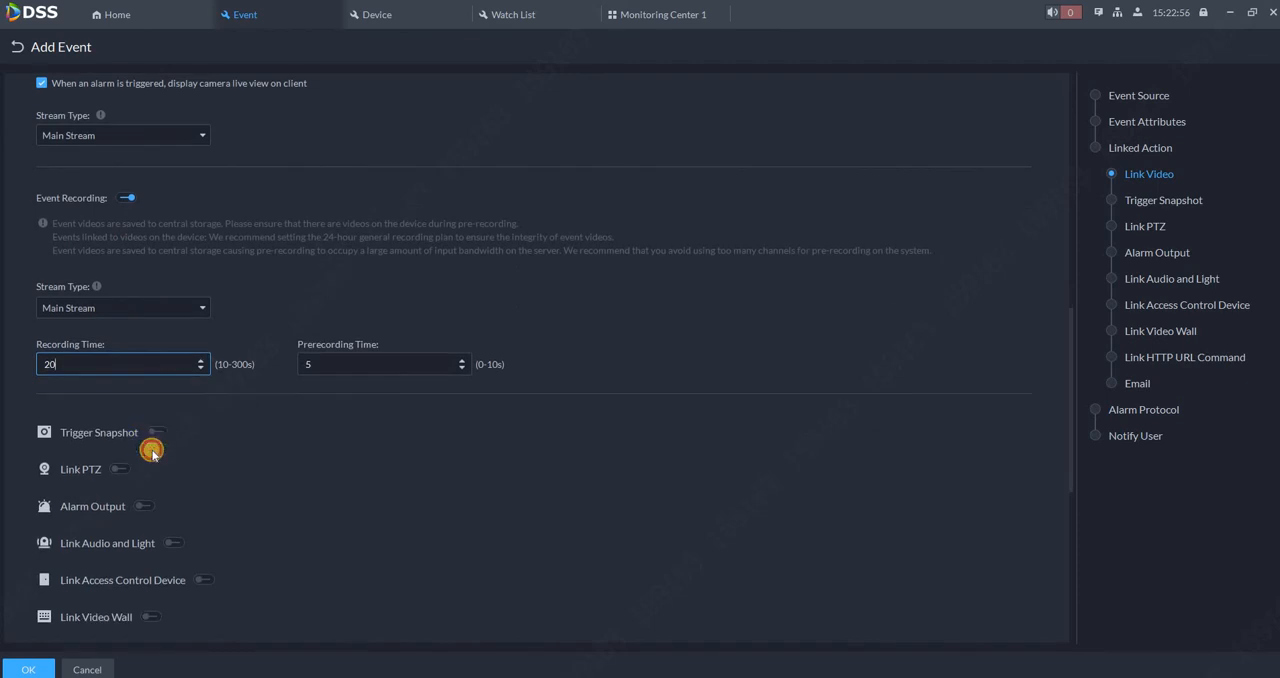
- Turn on Trigger Snapshot for the event
click(158, 432)
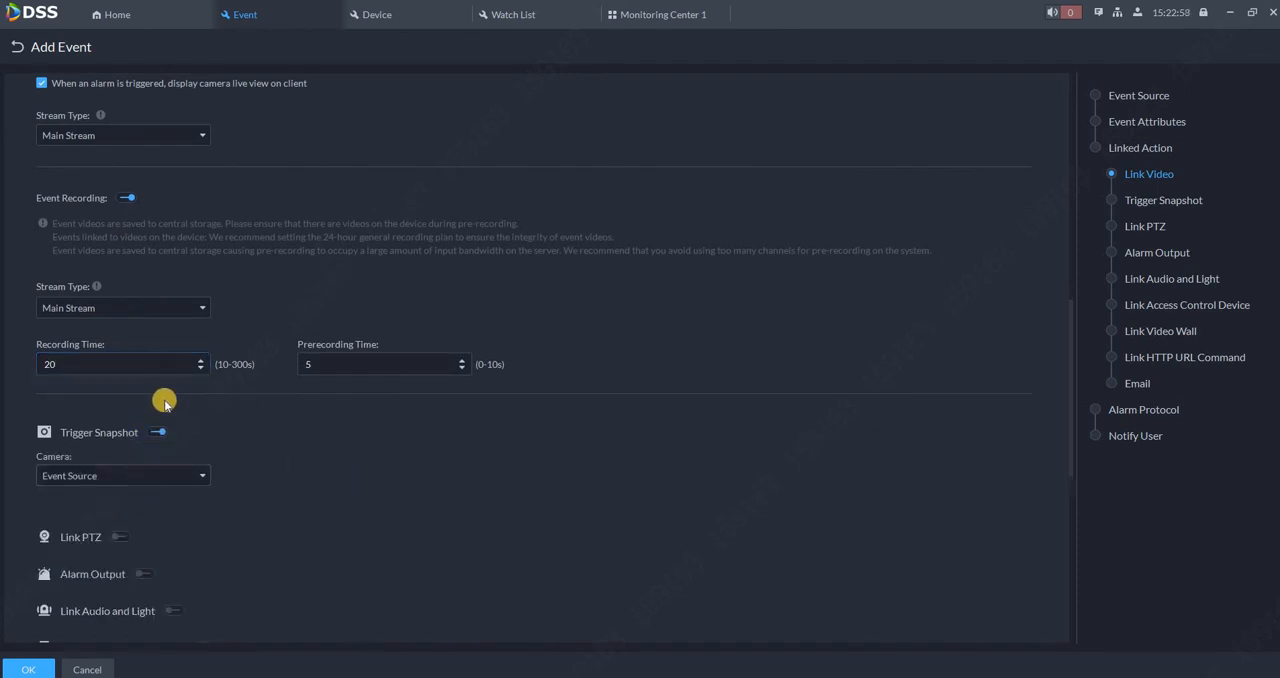
scroll(down, 3)
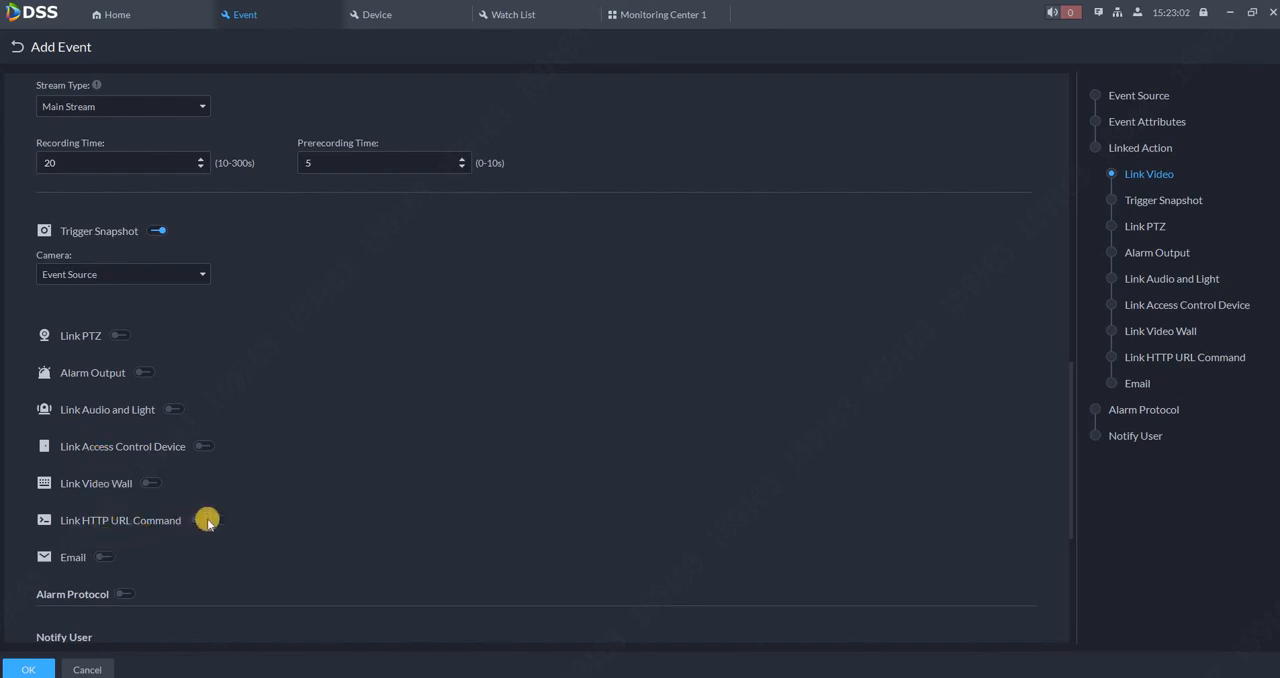
scroll(down, 3)
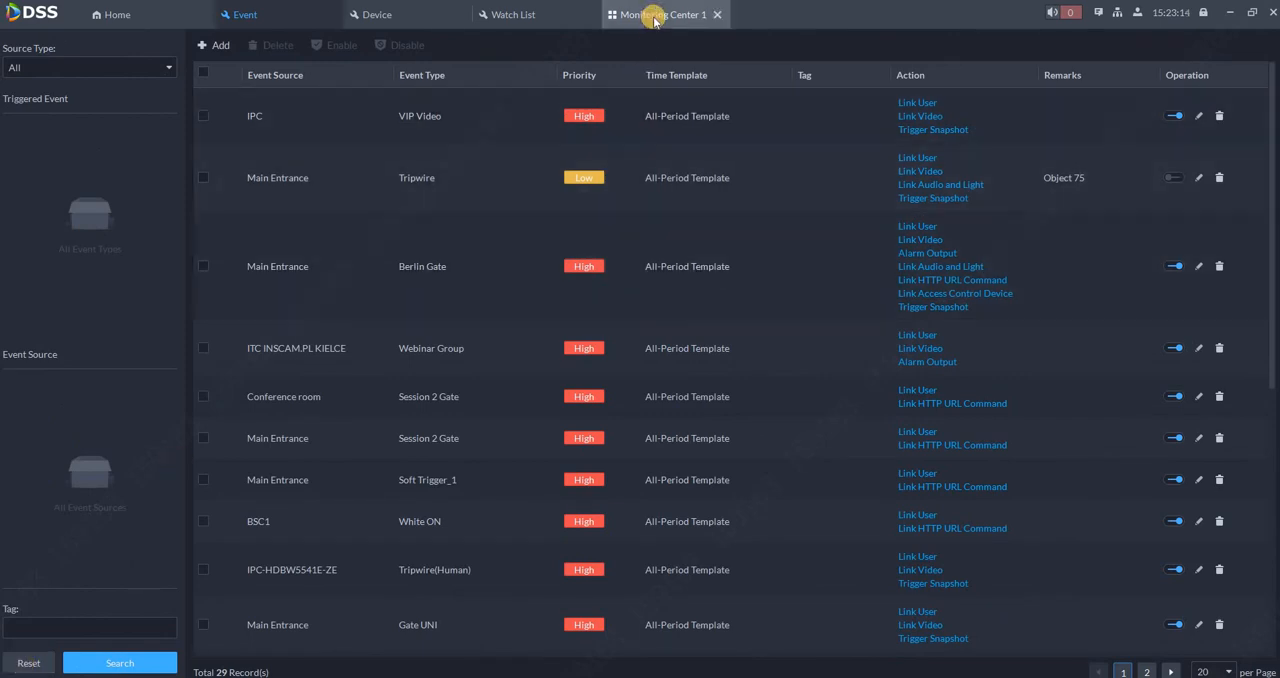
mouse_move(655, 14)
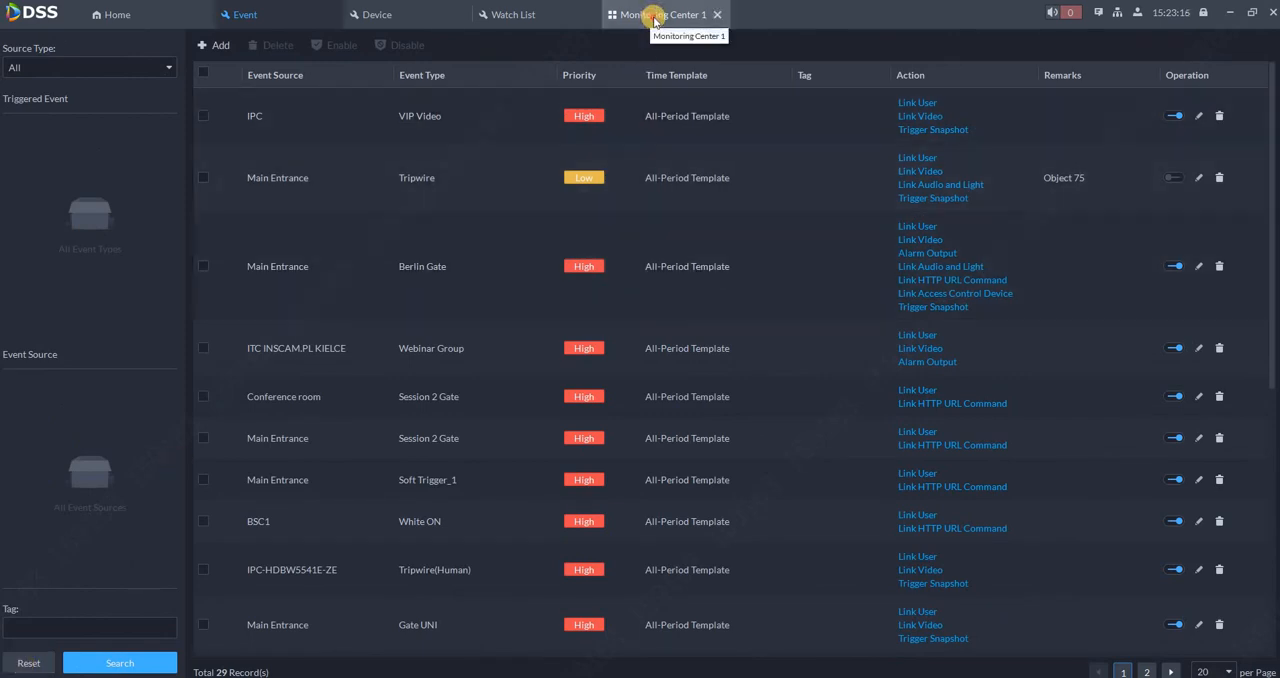
- Switch to Monitoring Center 1 to see the VIP Video alarm pop-up with live video
click(640, 14)
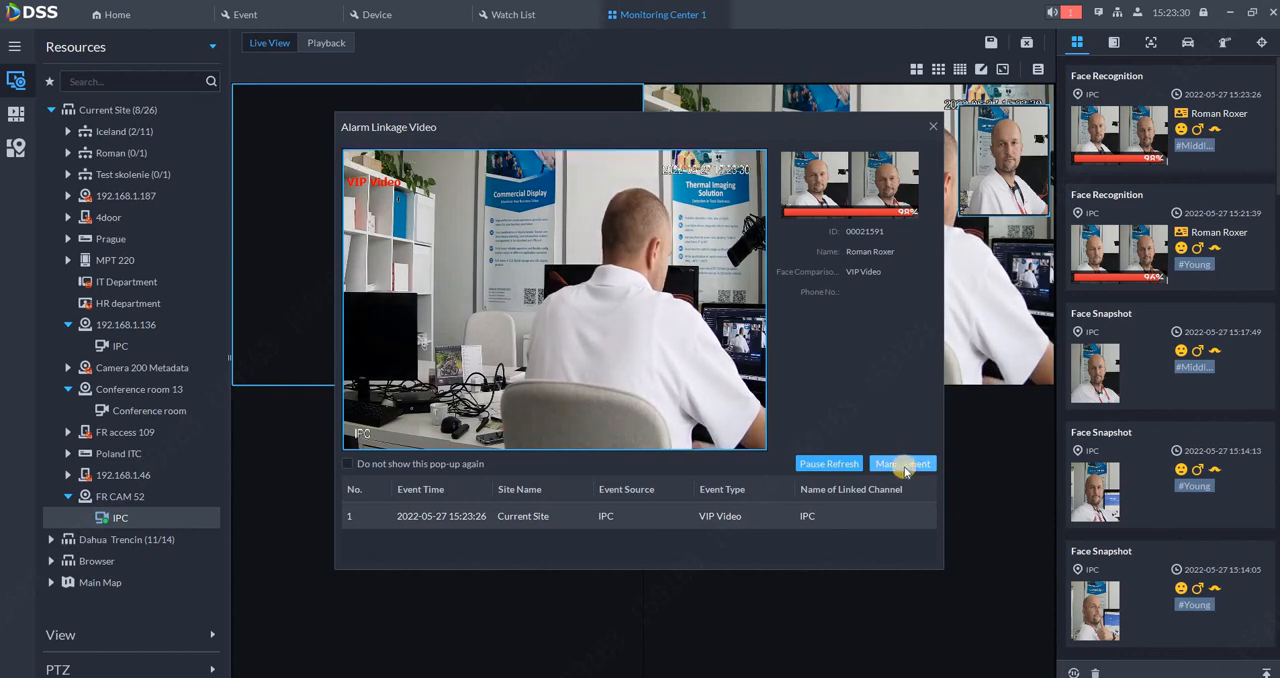
click(902, 463)
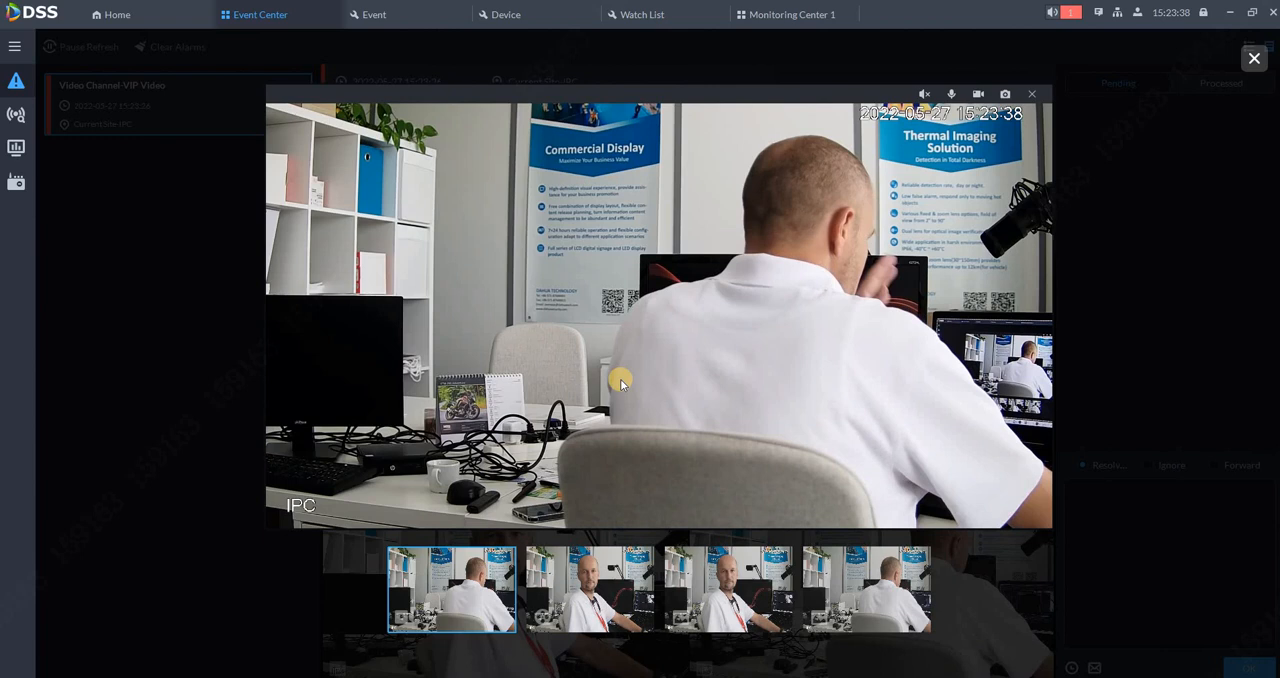
click(590, 589)
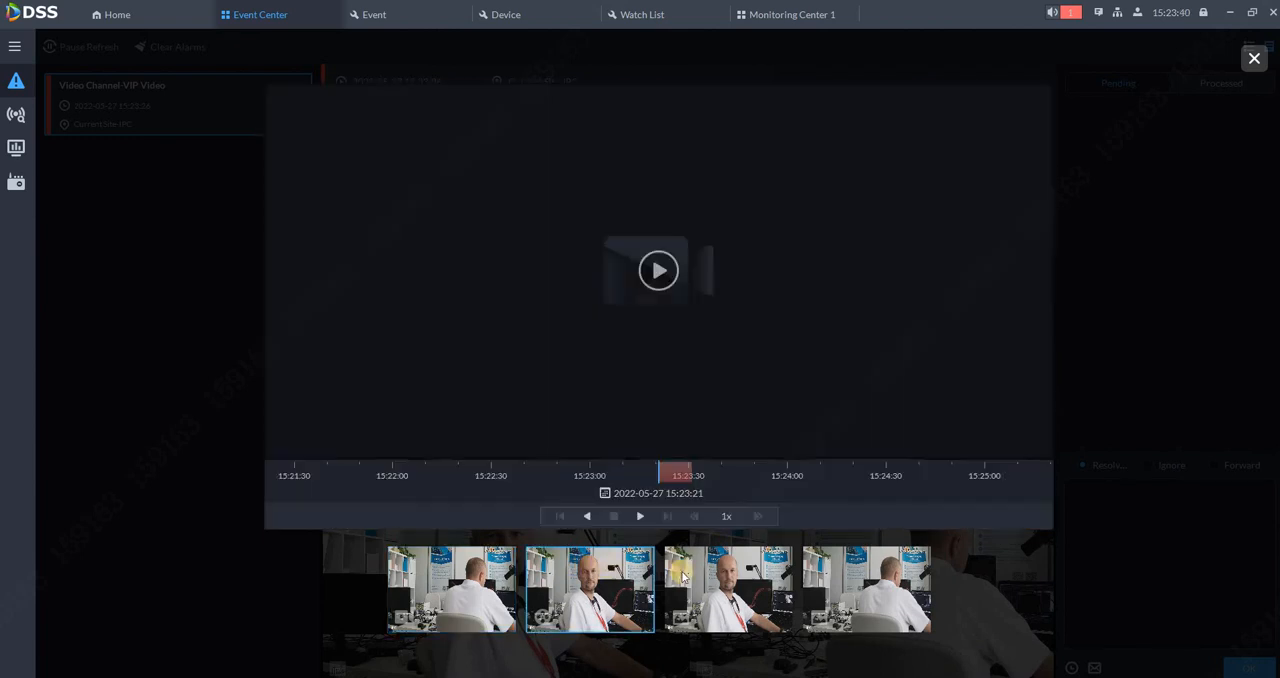
click(658, 270)
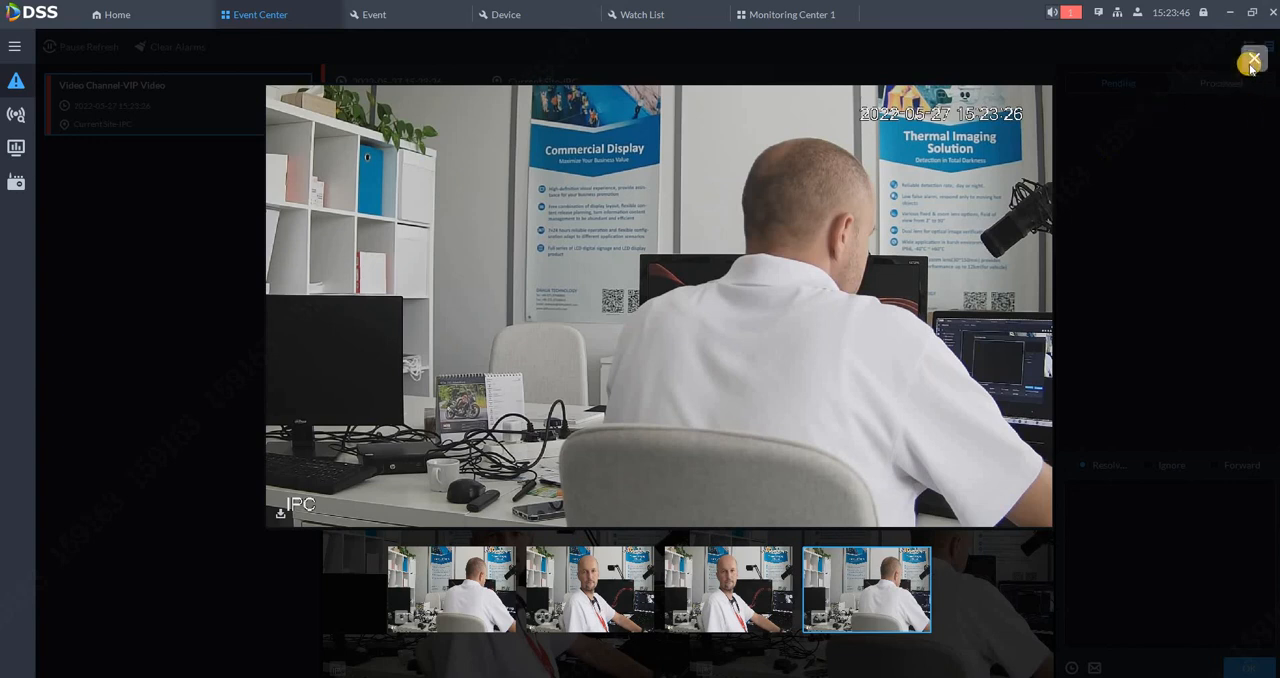
click(1253, 60)
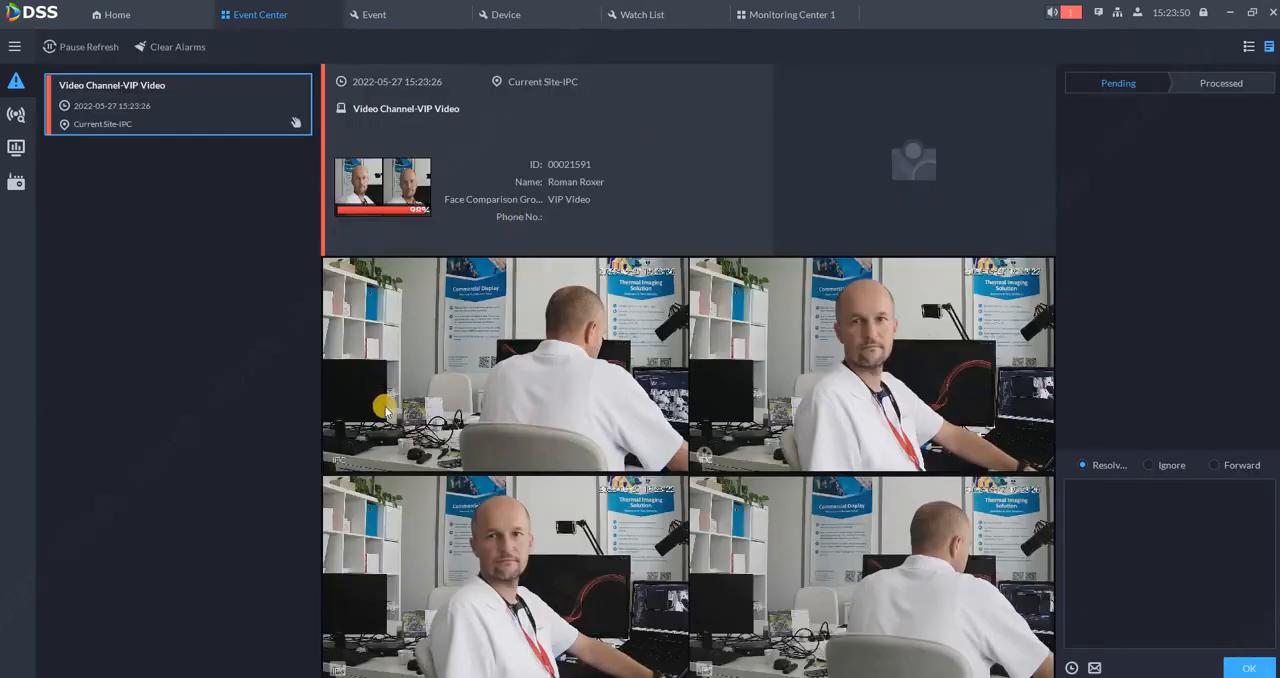